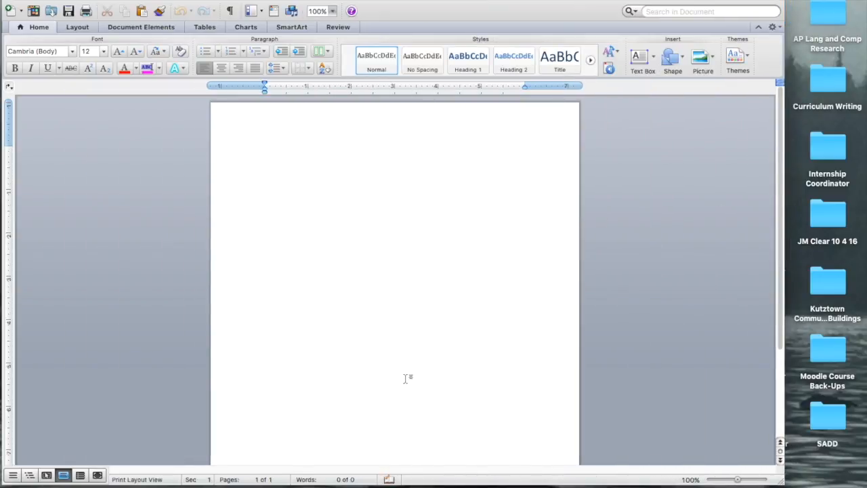
Step: Type the four heading lines: Your Name, Mr. Miller, LA 10, November 14, 2016
type("Your Name")
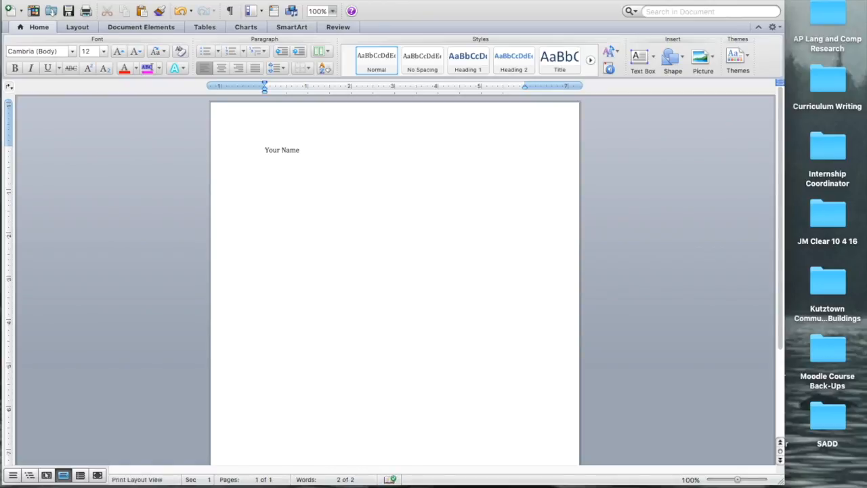
type("M")
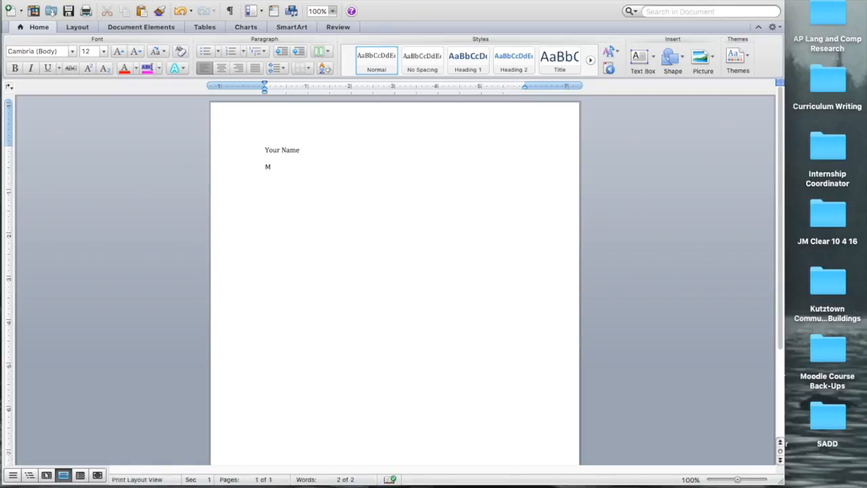
type("r. Miller")
type("LA 10")
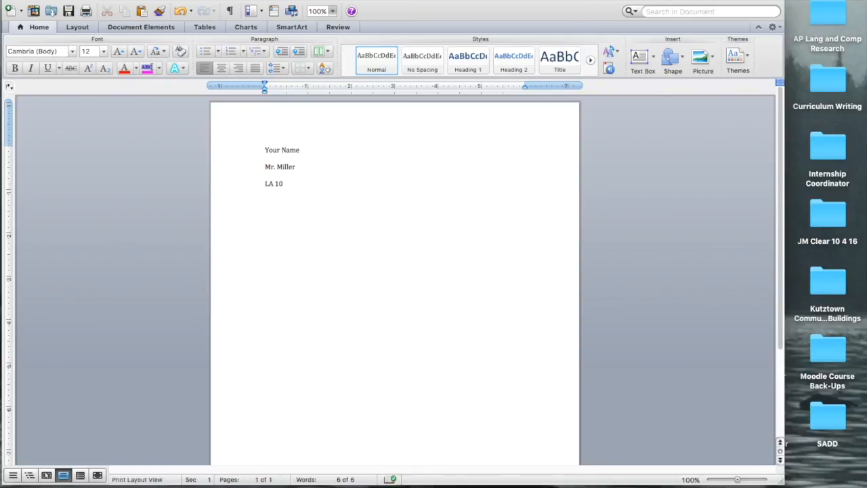
type("November 1")
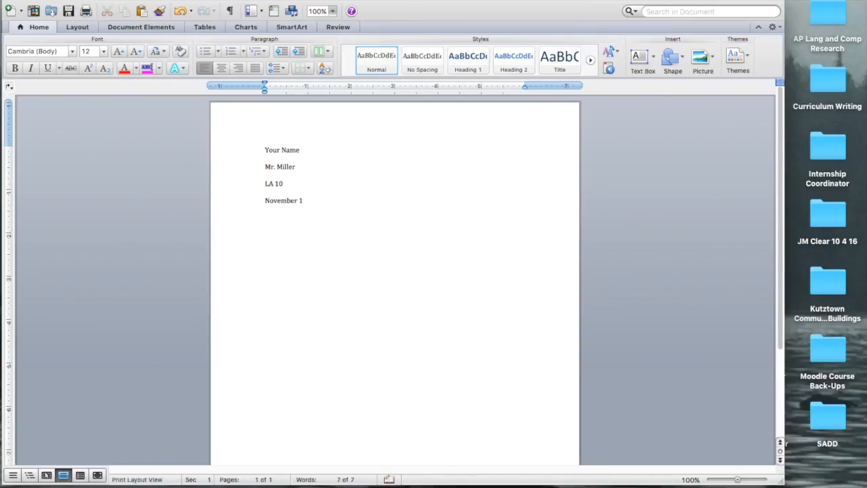
type("4, 2016")
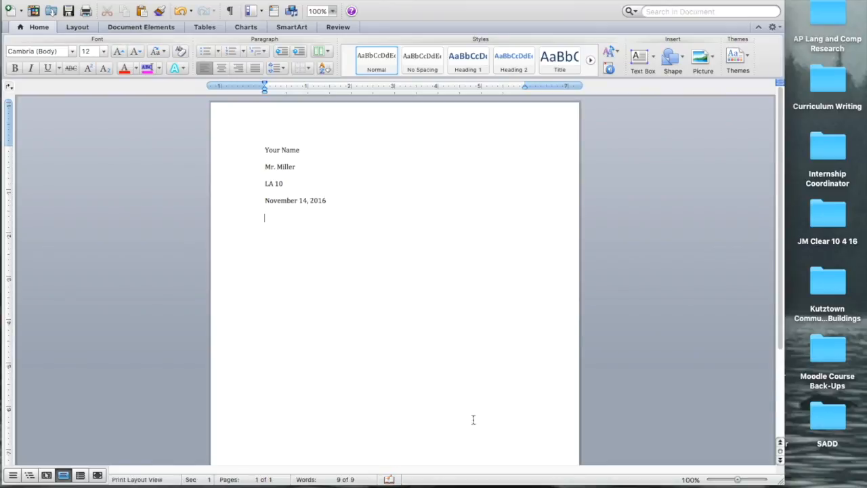
right_click(274, 224)
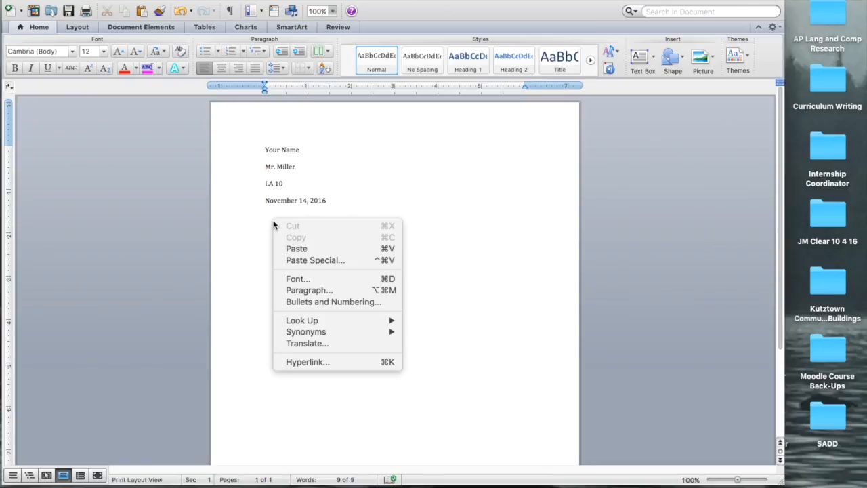
left_click(309, 290)
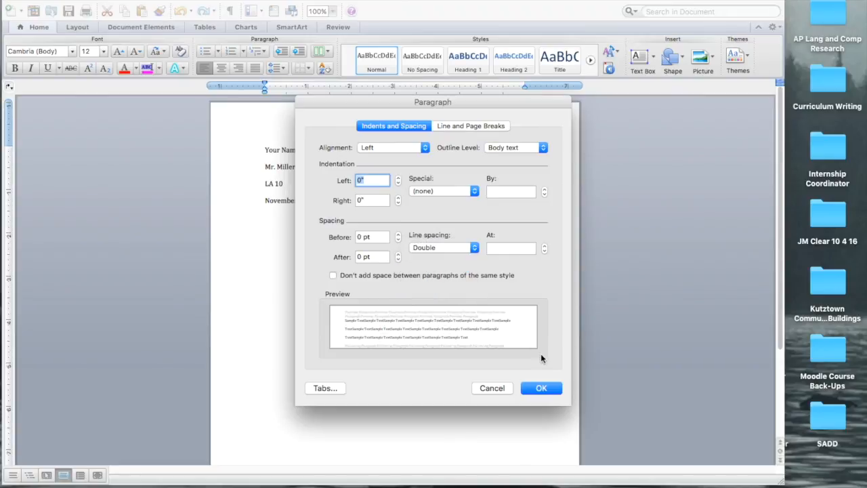
left_click(541, 387)
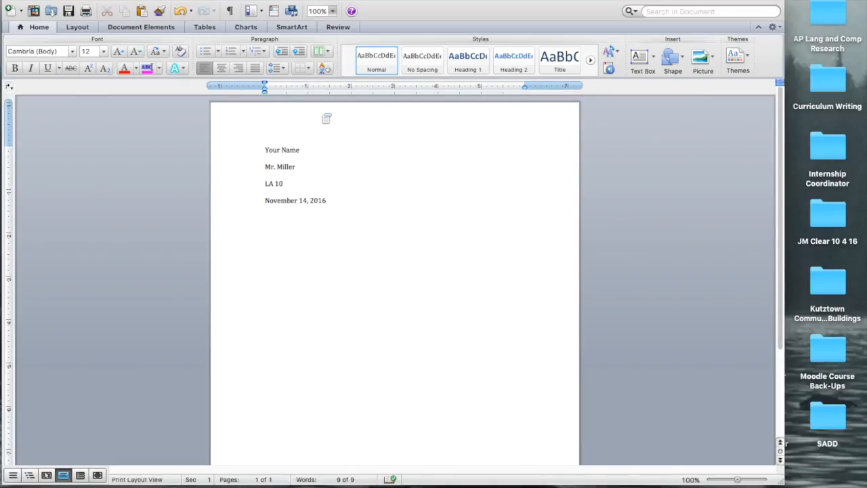
Step: Add a centred 'TITLE PLACEHOLDER' line, then an indented line 'THIS IS WHERE YOU BEGIN'
type("TITLE PLACEHOLDER")
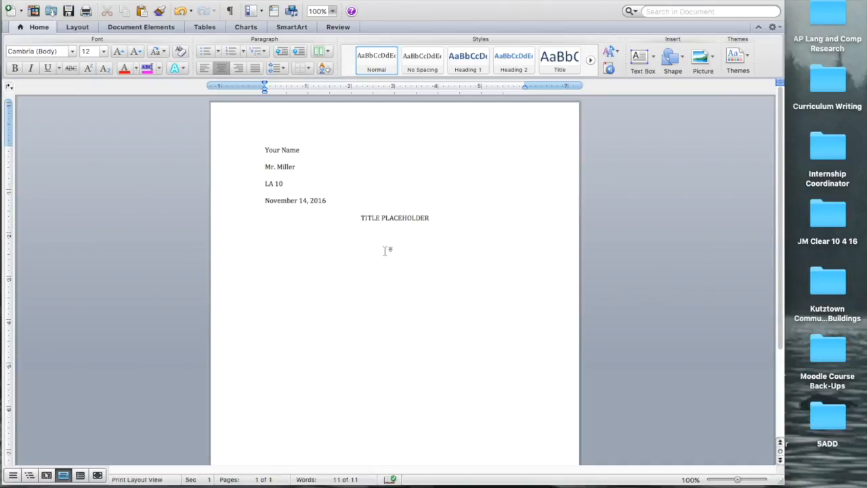
left_click(394, 234)
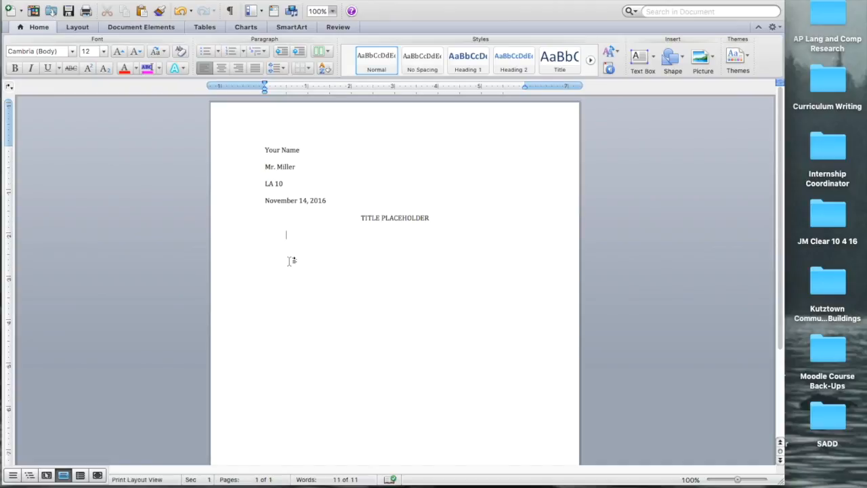
type("THIS IS WHERE YO")
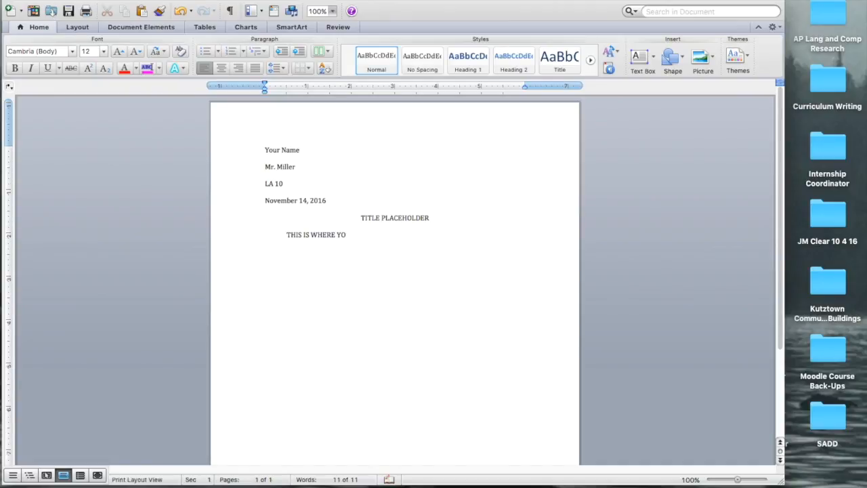
type("U BEGIN")
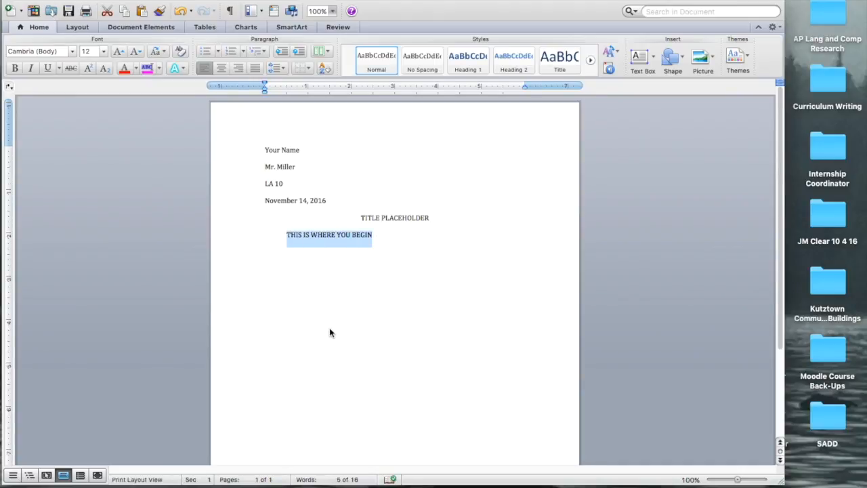
Step: Replace the placeholder with questions about growing up and remembering the lessons you learned
type("Do you remember g")
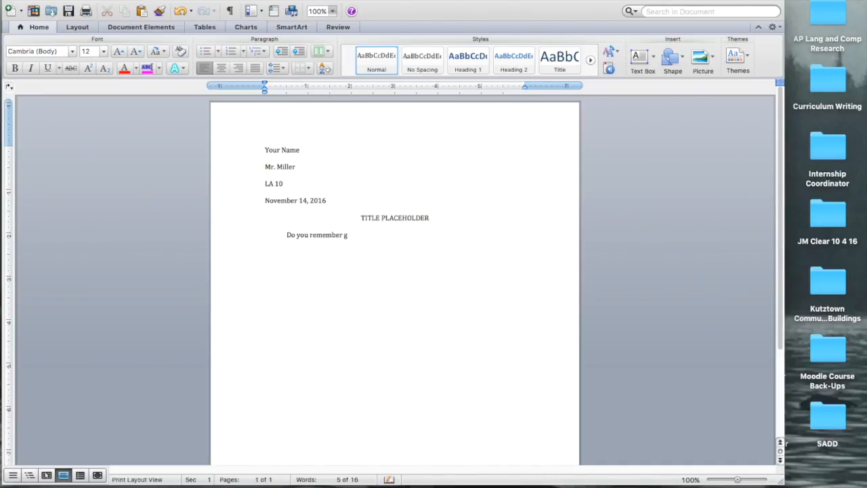
type("rowing up?")
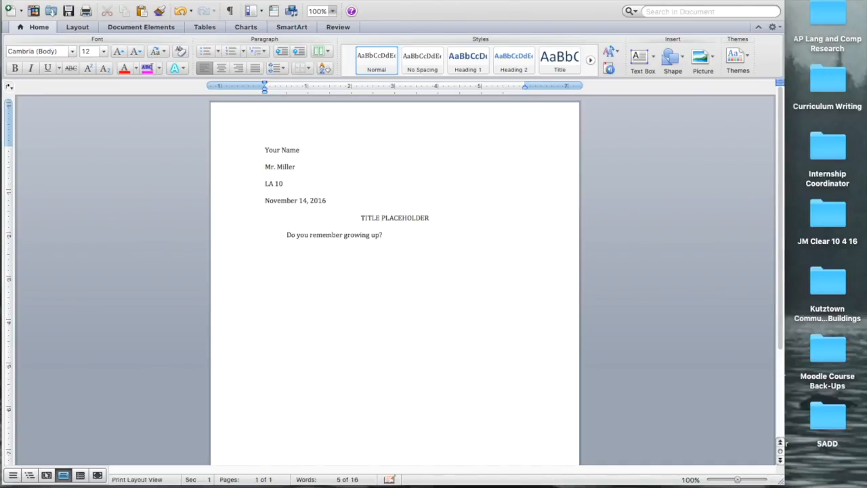
type("Do you remember")
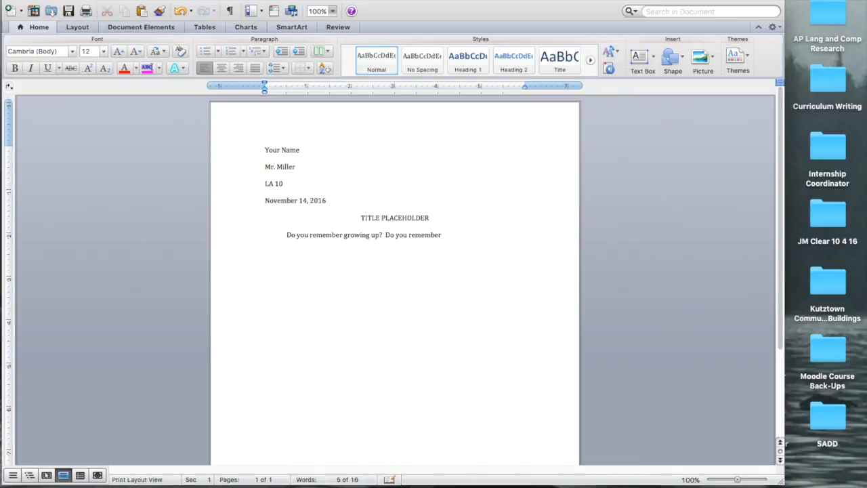
type("the lessons you")
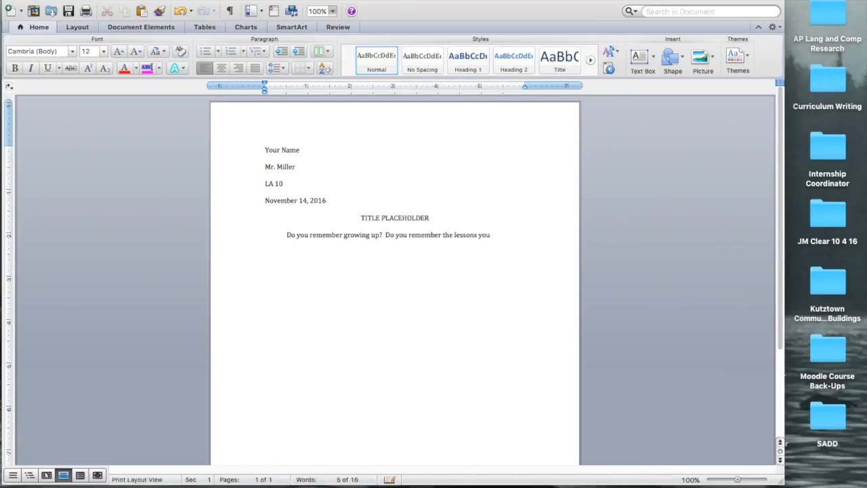
type("learned?")
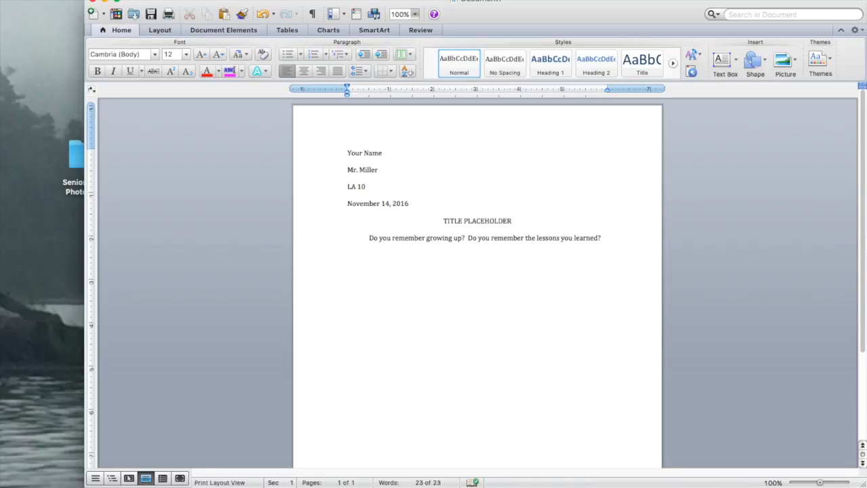
Step: Add the question 'What were significant lessons while you were growing up?' on the next line
left_click(603, 238)
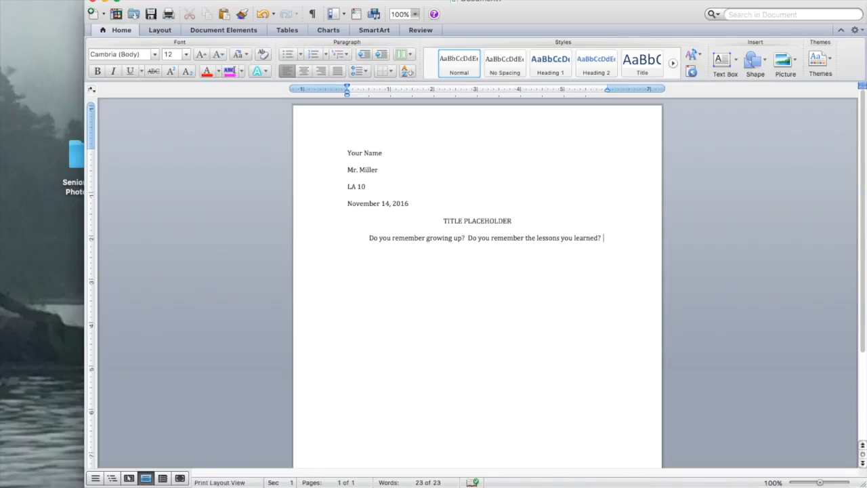
type("What were you most")
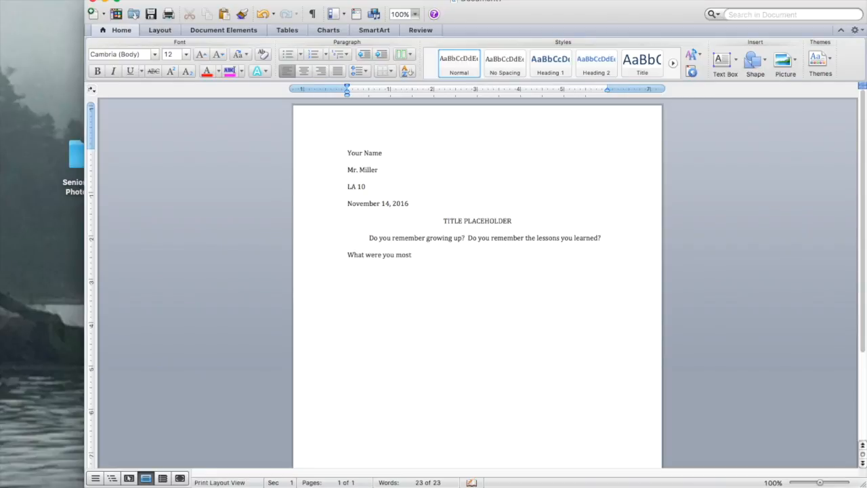
type("signific")
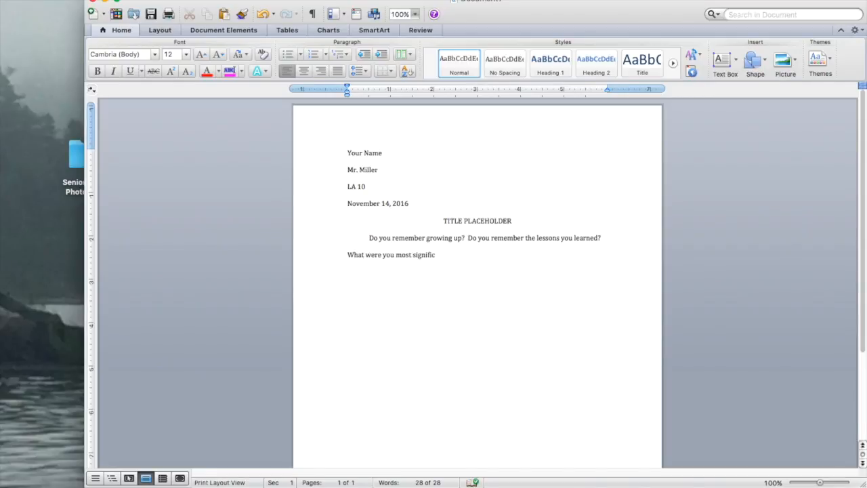
type("ant lessons whi")
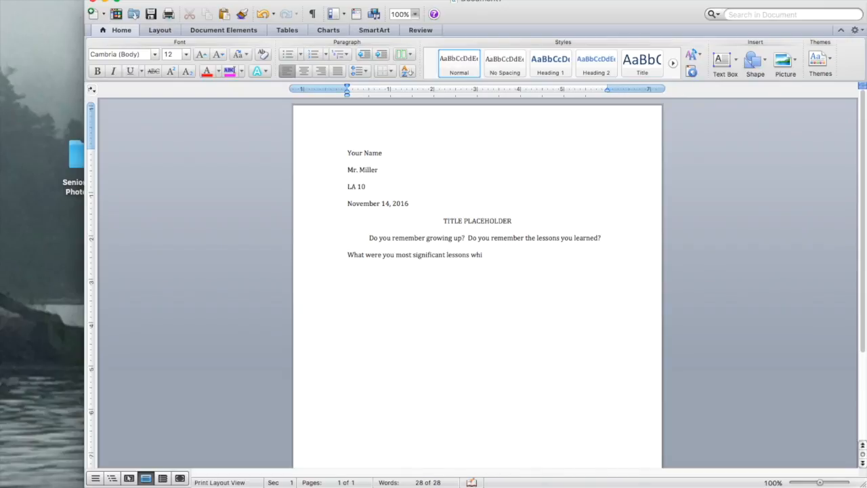
type("le you were")
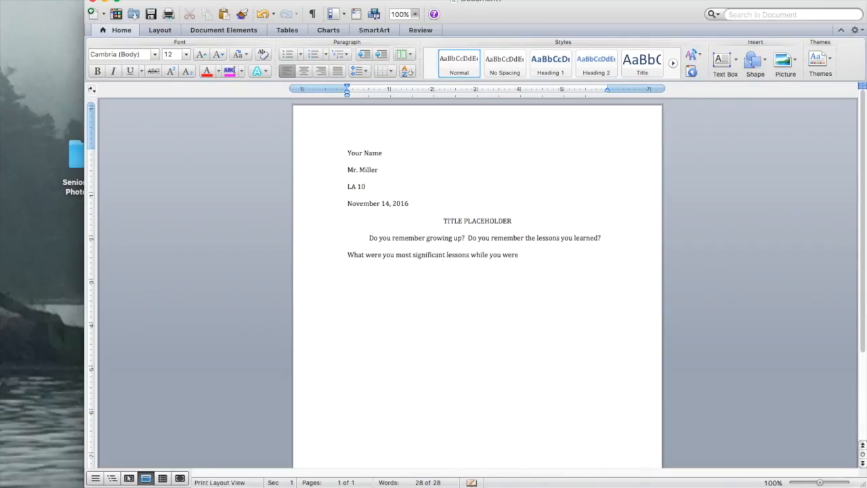
type("growing u")
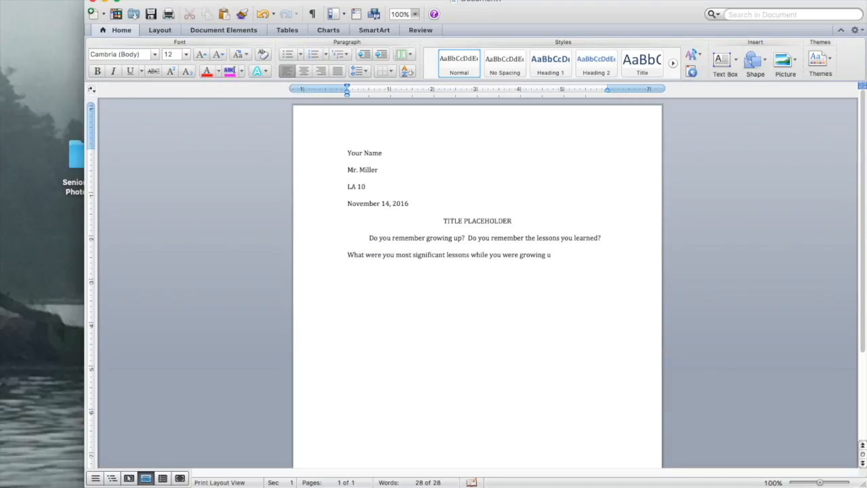
type("p?")
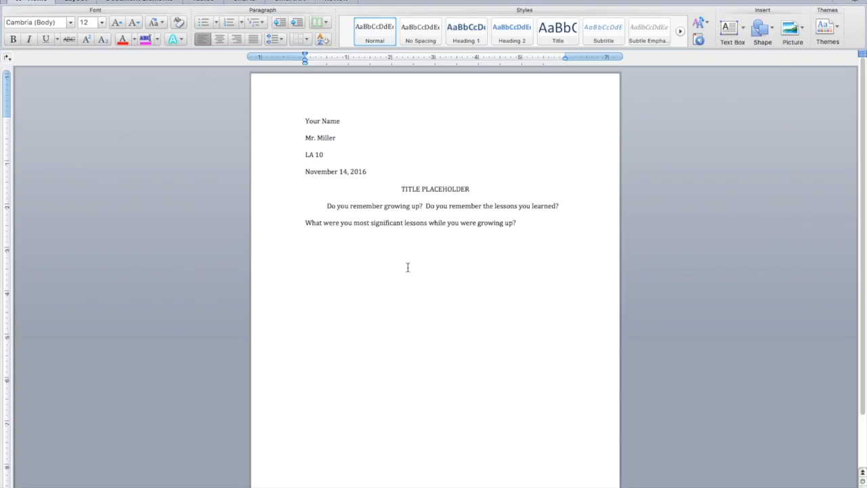
Step: Write the intro sentences imagining being six in the 1930s South, ending 'How would you go about figuring everything out?'
type("Imagine tou")
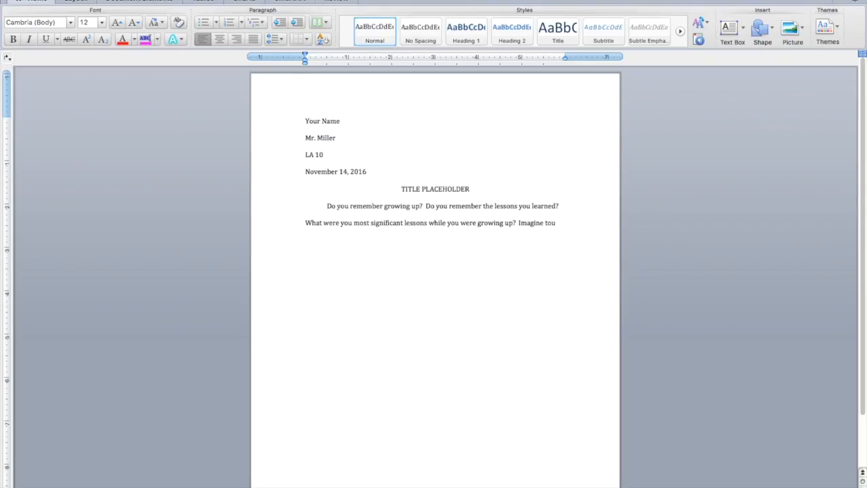
type("are")
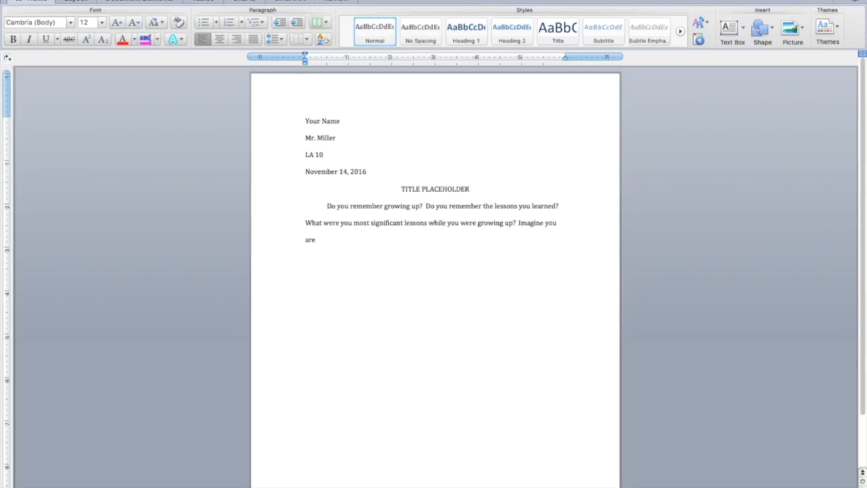
type("growing up in the south")
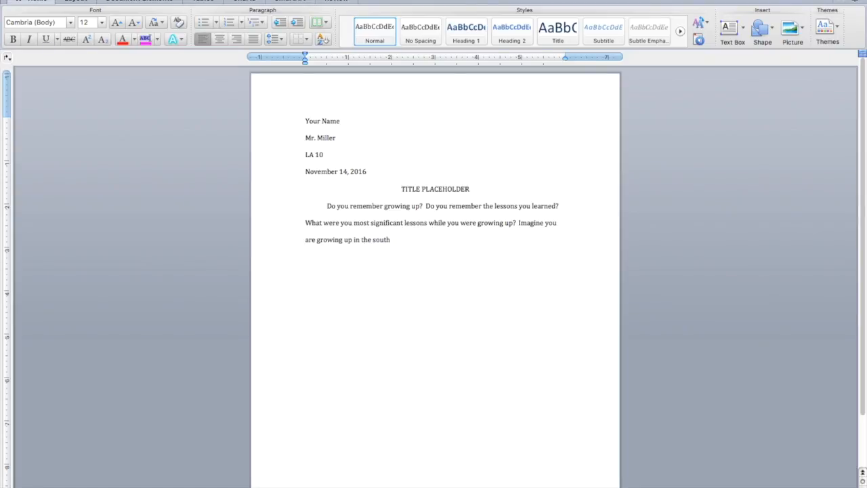
type("in the 1930s")
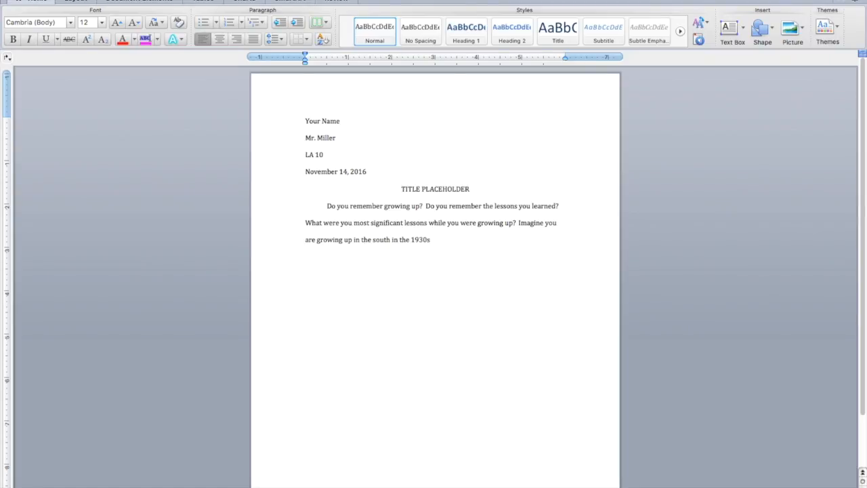
type("You are six years old")
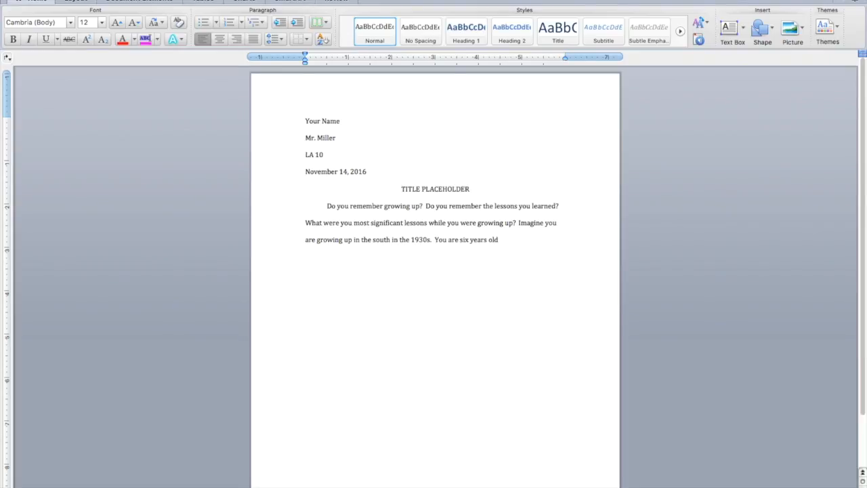
type("and you really do not")
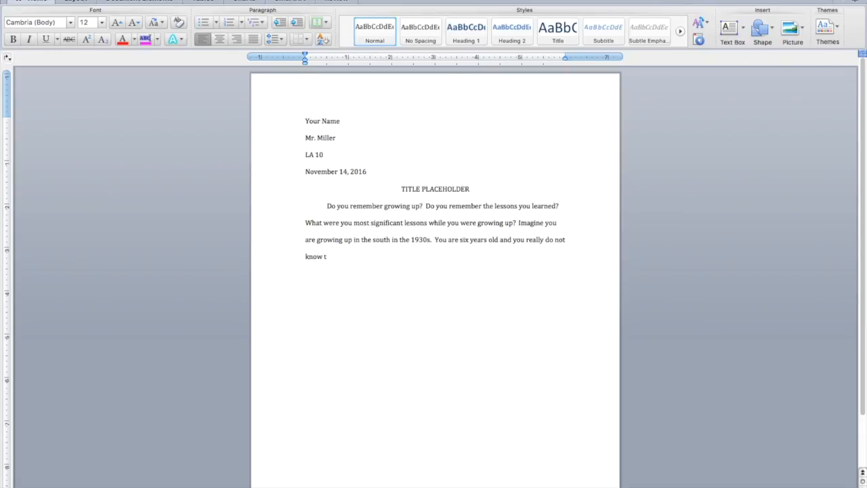
type("oo much about the")
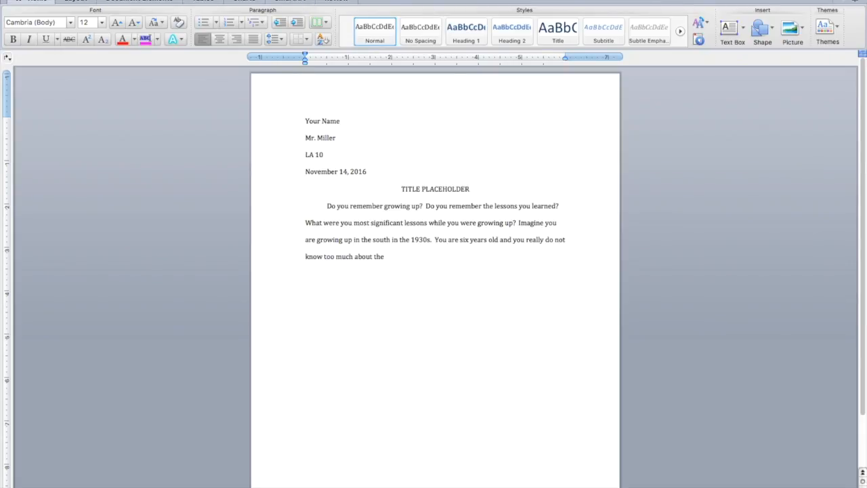
type("world.  How")
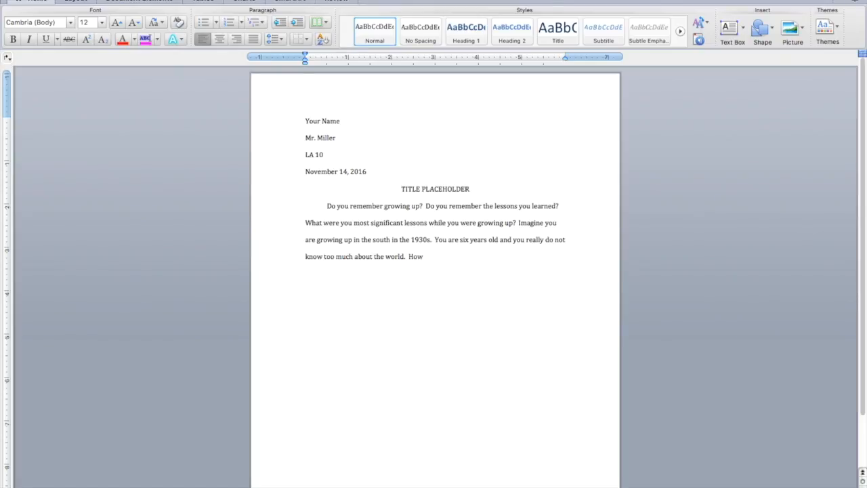
type("would you go about")
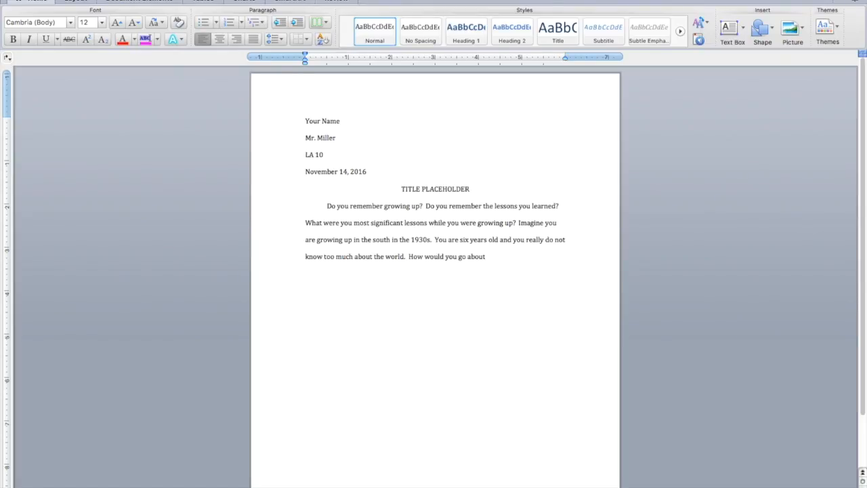
type("figuring everything out?")
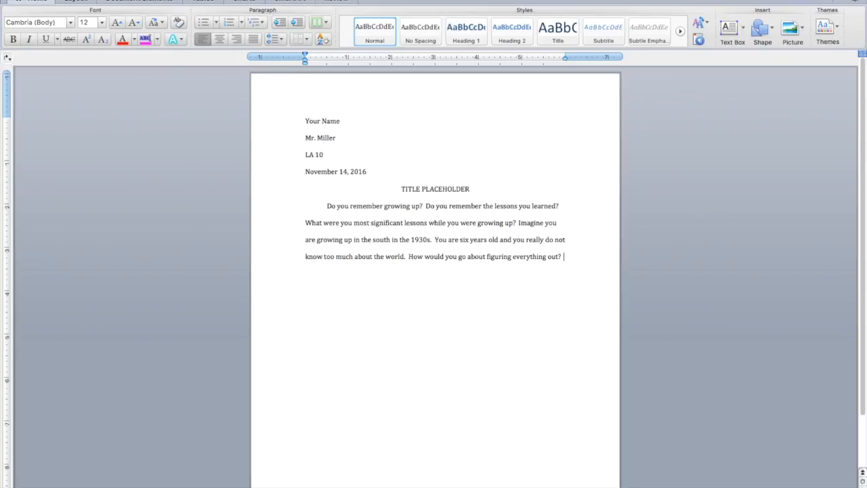
Step: Add 'In To Kill a Mockingbird, a young girl named Scout Finch learns about the world.'
type("In To")
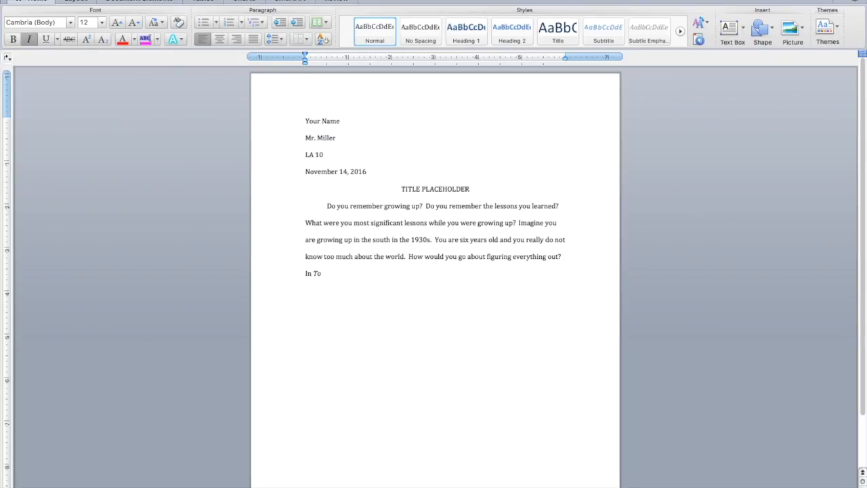
type("Kill")
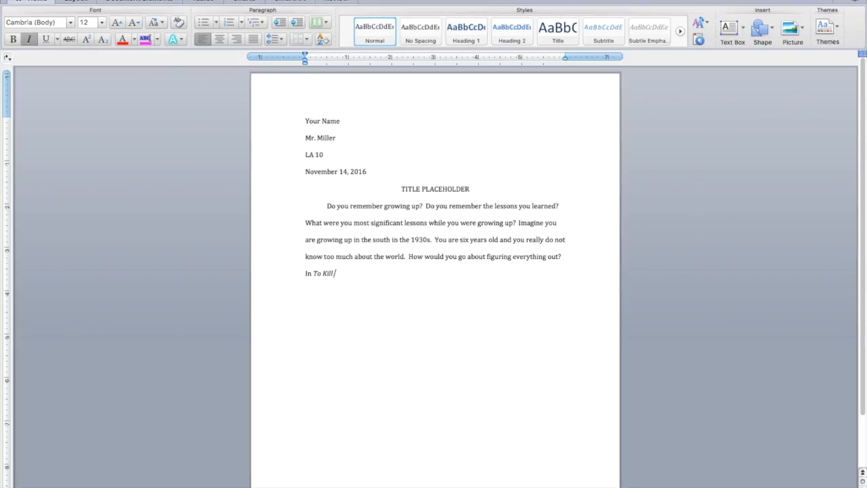
type("a Mockib")
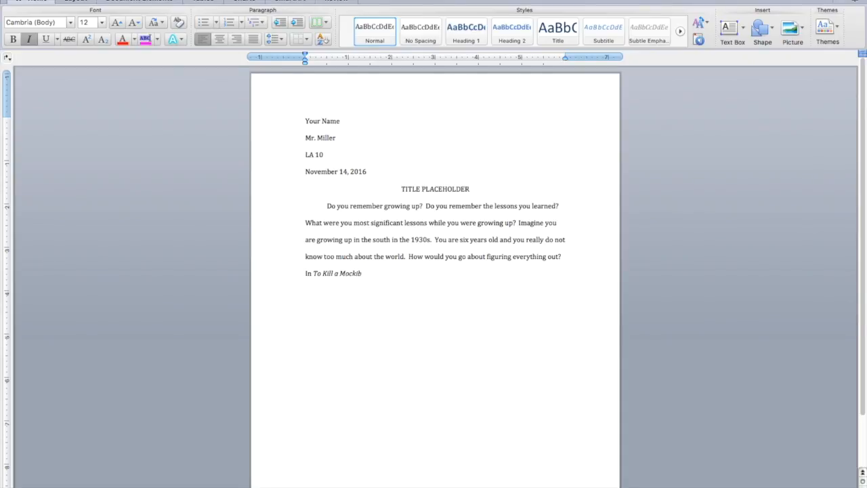
type("gbird")
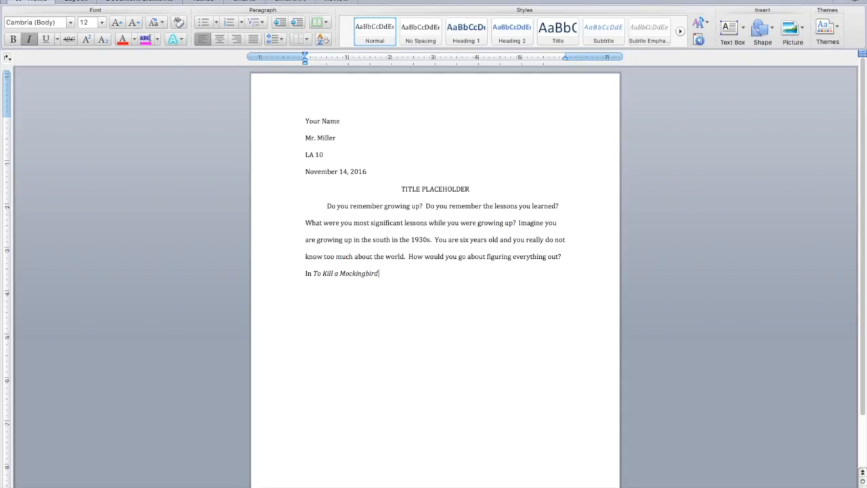
type("a y")
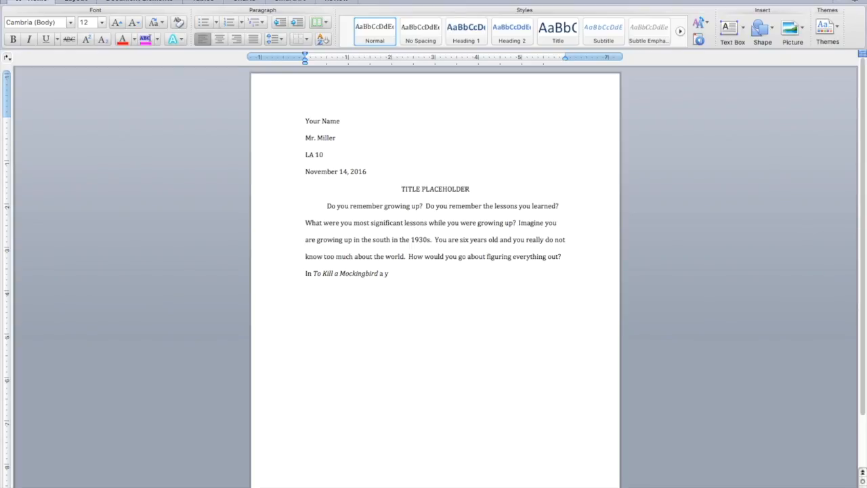
type("oung girl named")
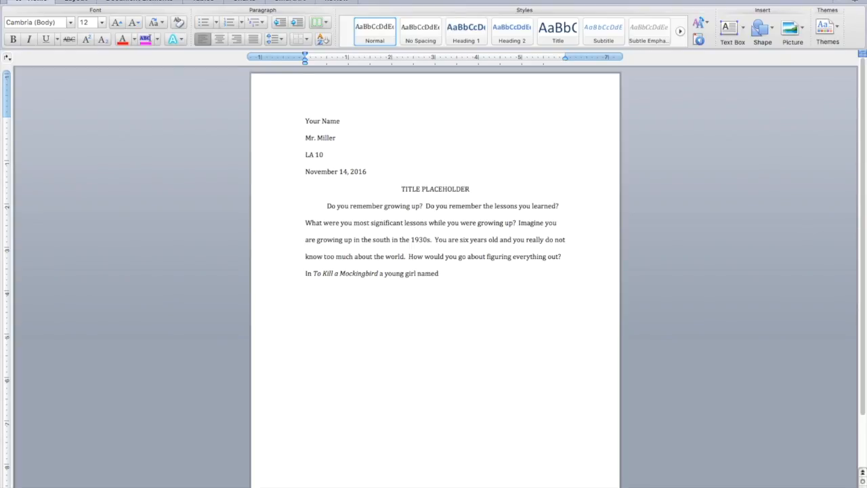
type("Scout Fin")
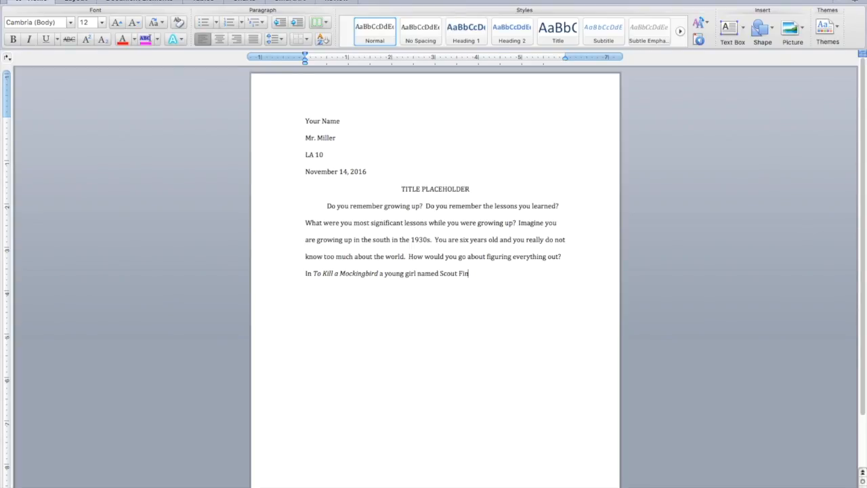
type("ch learns ab")
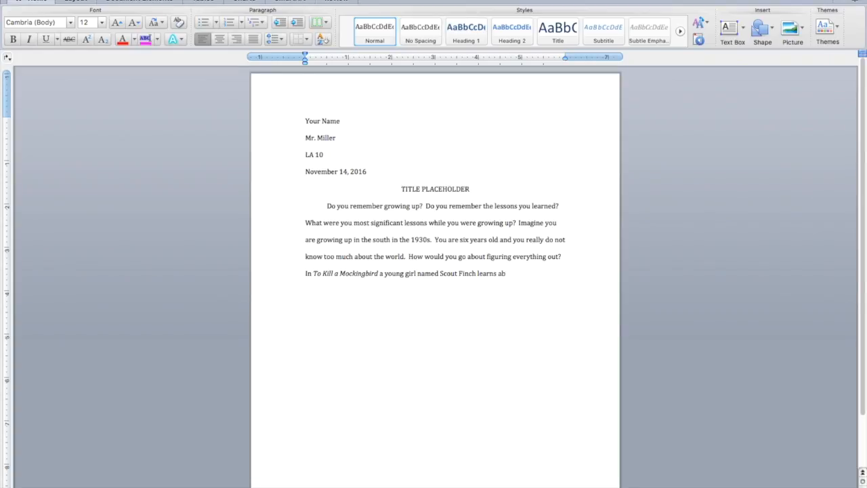
type("out the world.  T")
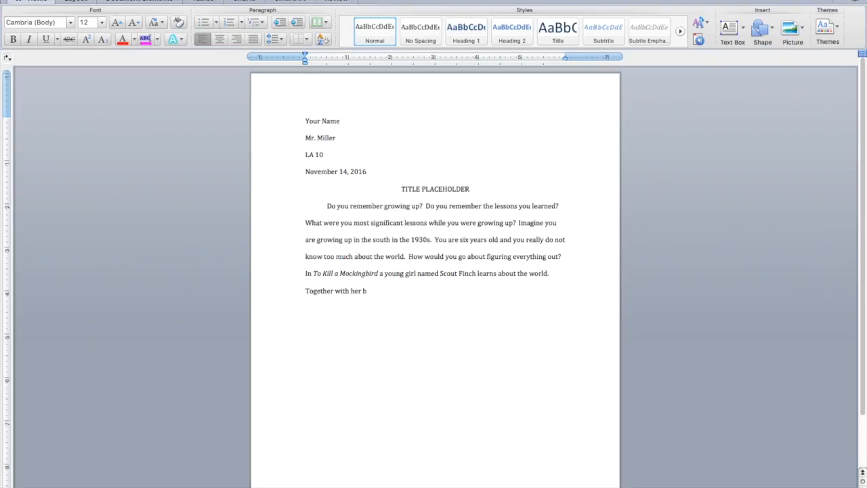
Step: Add the sentence about Scout's brother Jem and Dill experiencing lessons together
type("rother Jem and their friend D")
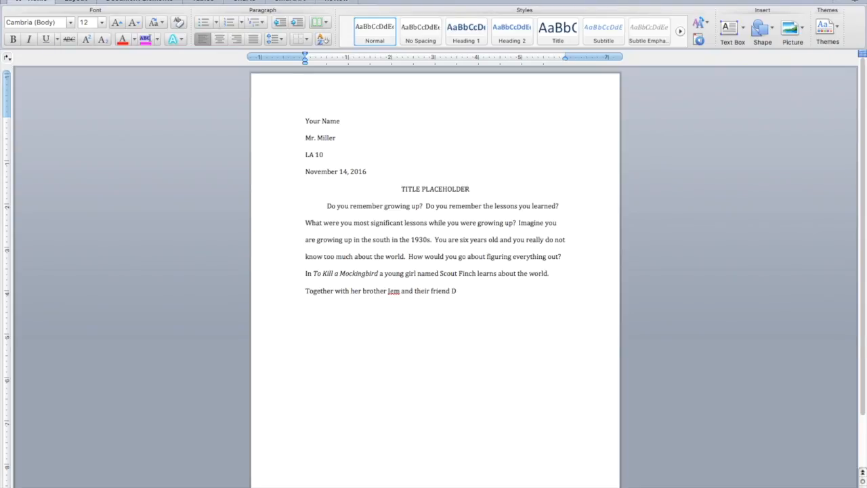
type("ill they")
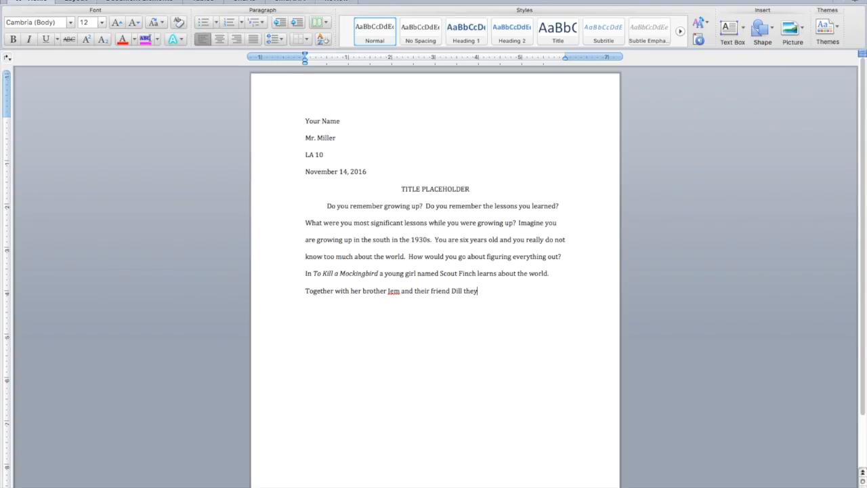
type("experienes all sorts of")
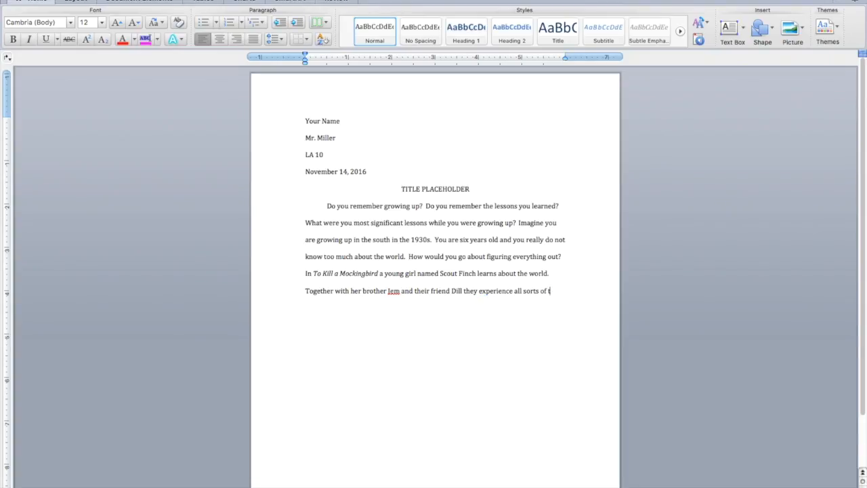
type("tragedies and l")
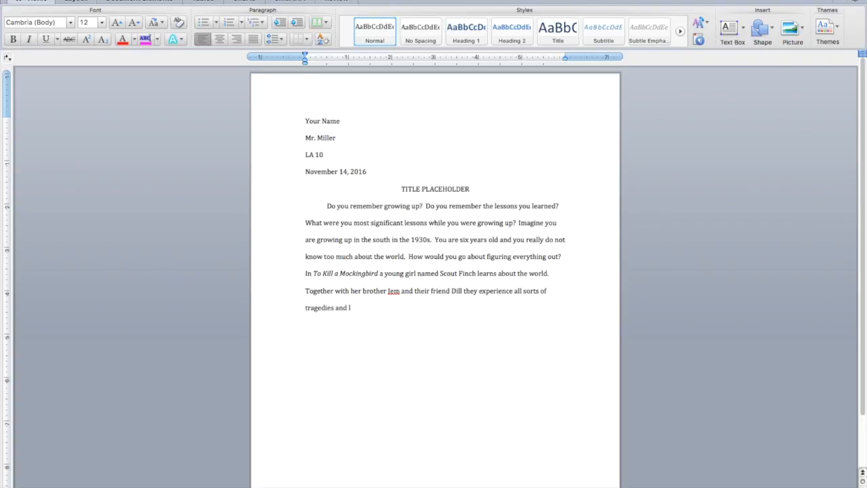
type("essons.")
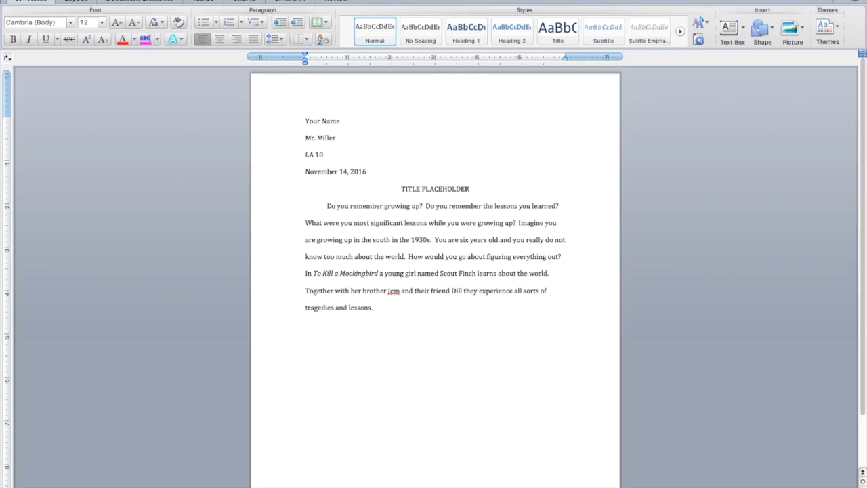
Step: Add 'They learn the ways of people, especially from Atticus Finch, who is Scout's dad.'
type("They")
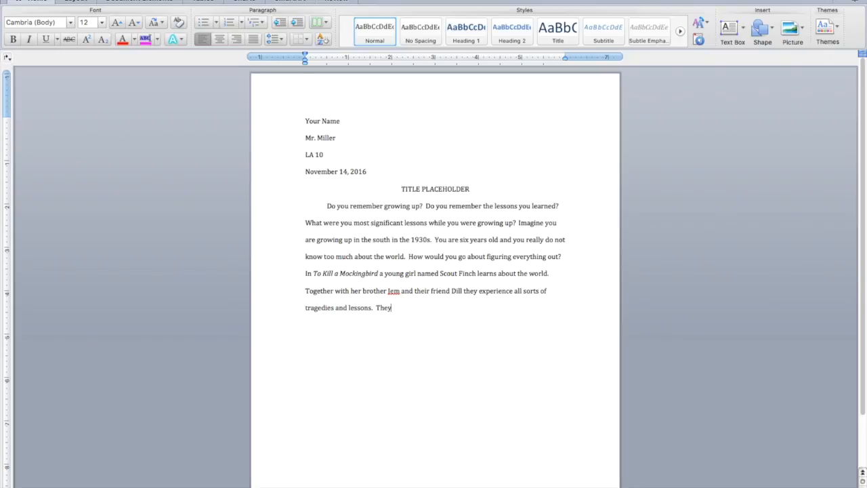
type("learn a lot abou")
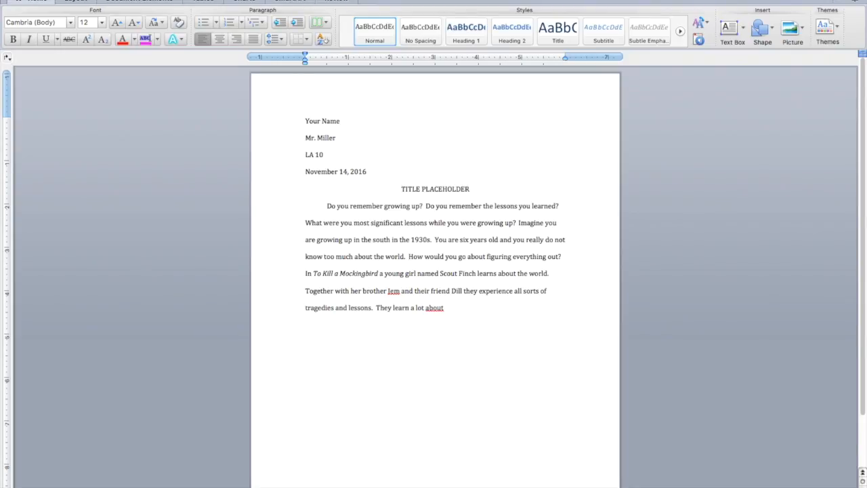
type("the ways of people")
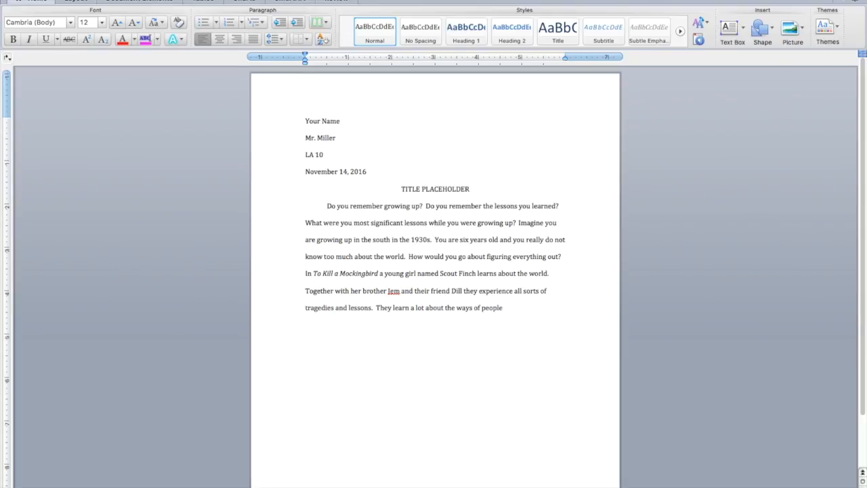
type(", especially from")
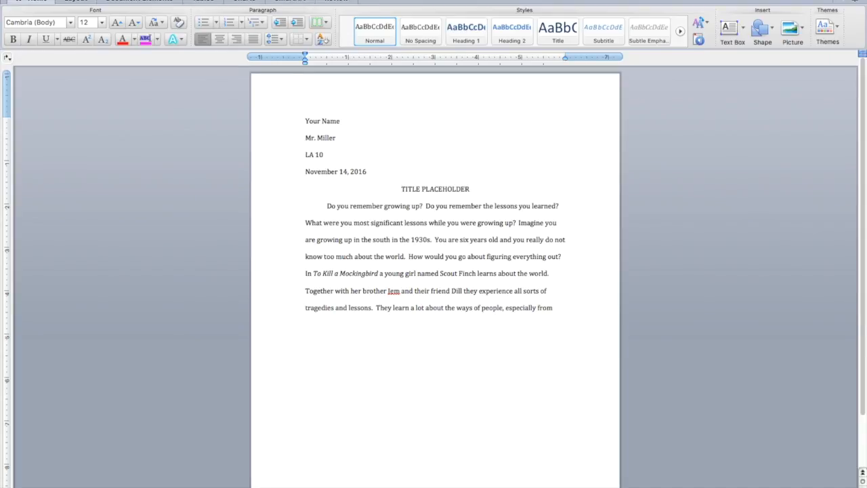
type("Atticus Finch, who is S")
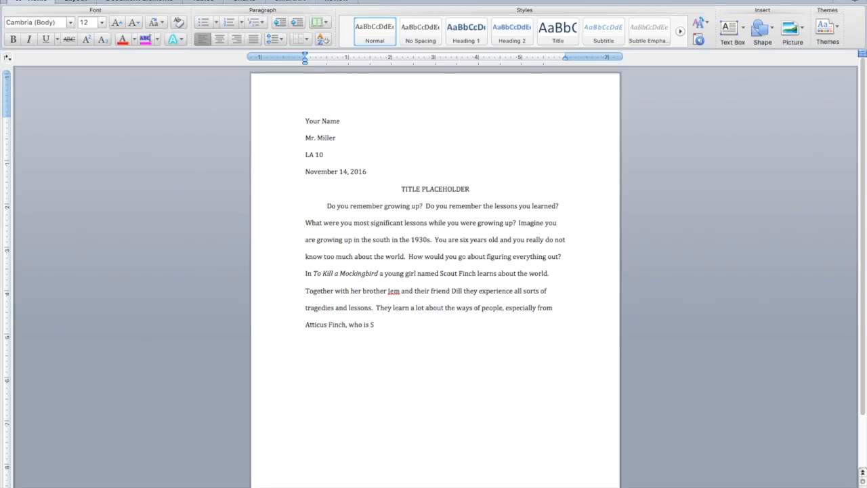
type("cout's d")
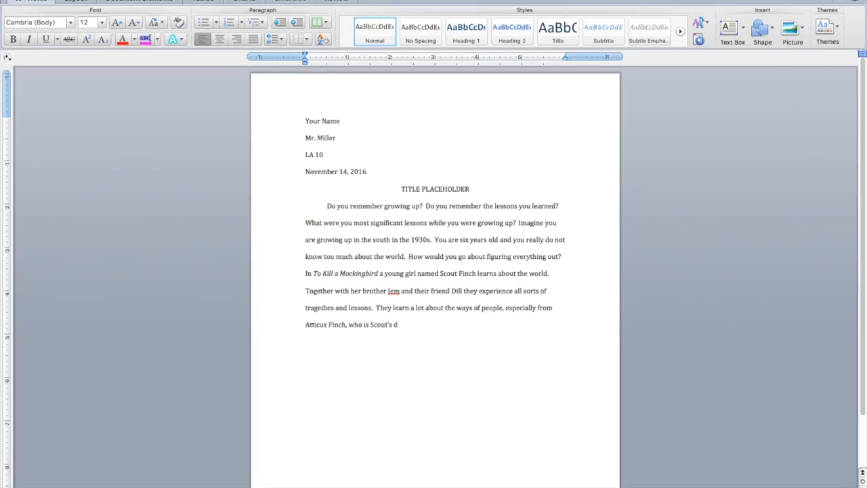
type("ad.")
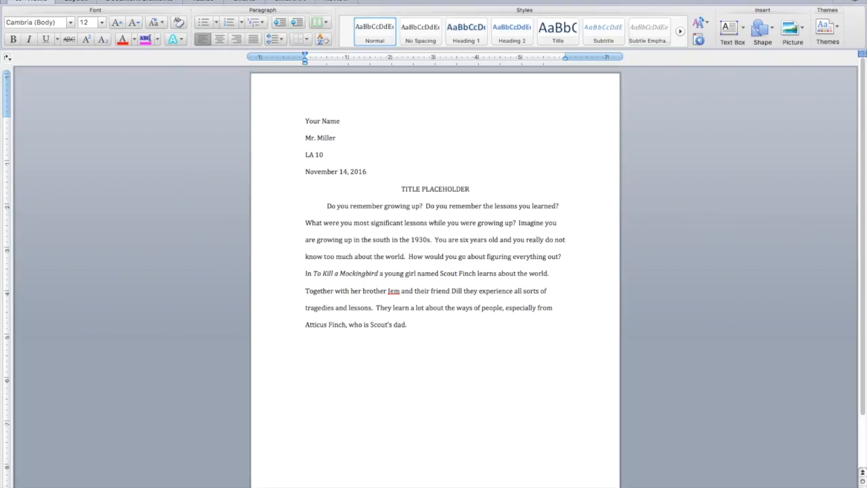
left_click(408, 324)
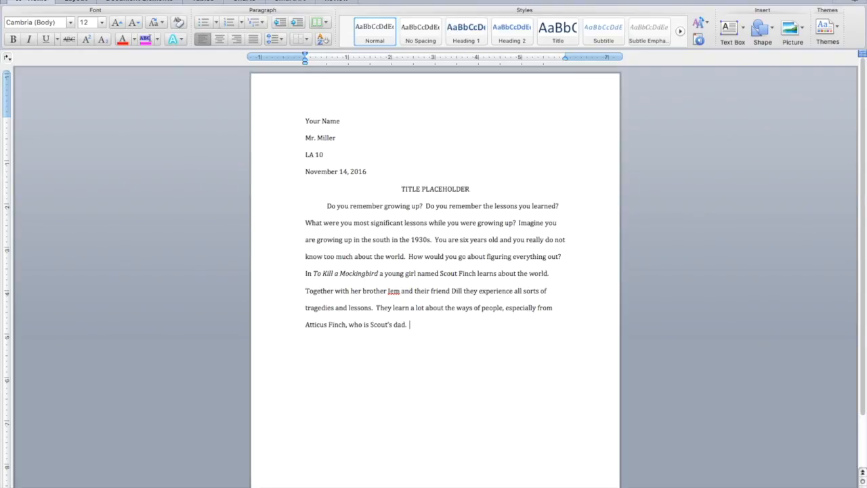
Step: Begin the sentence 'In the novel To Kill a Mockingbird by Harper Lee,' with the title italicised
type("In the")
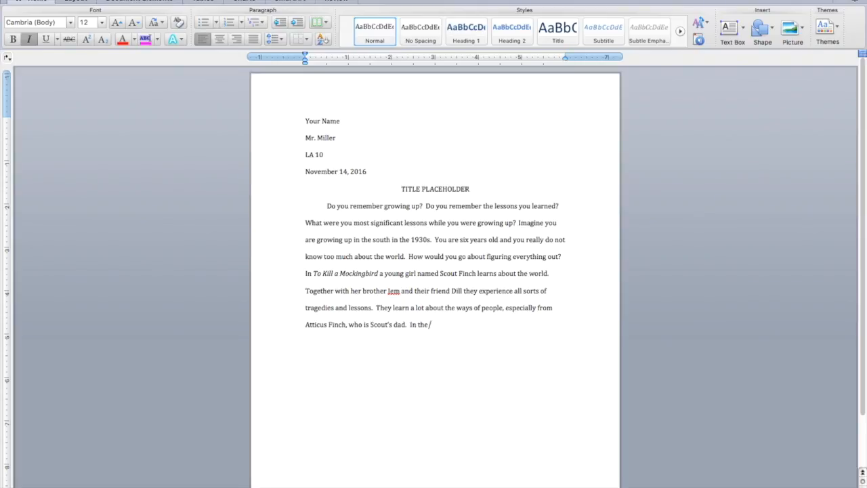
type("novel")
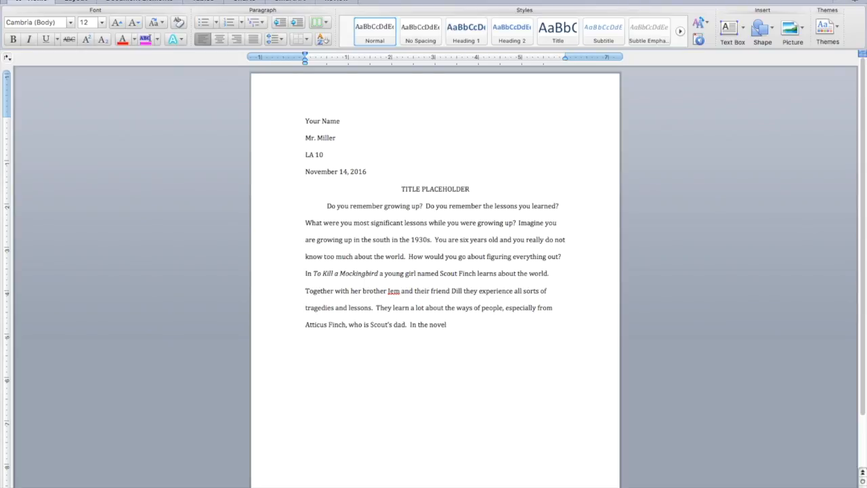
type("T")
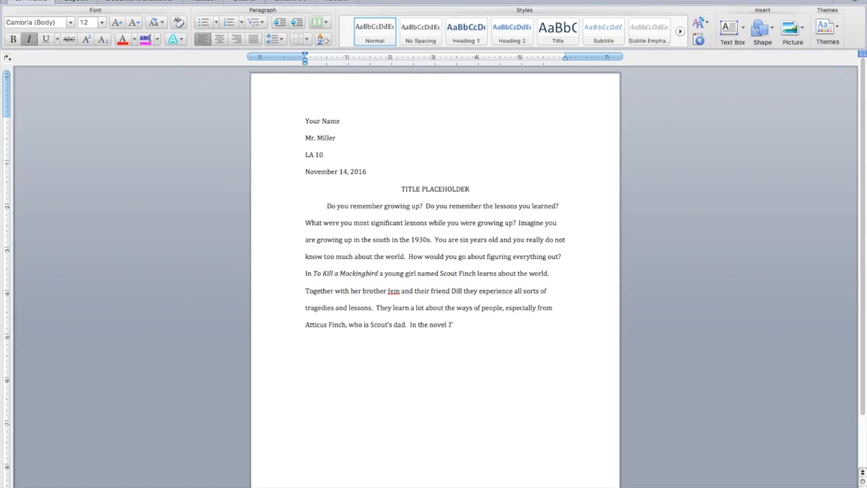
type("o Kill a Mock")
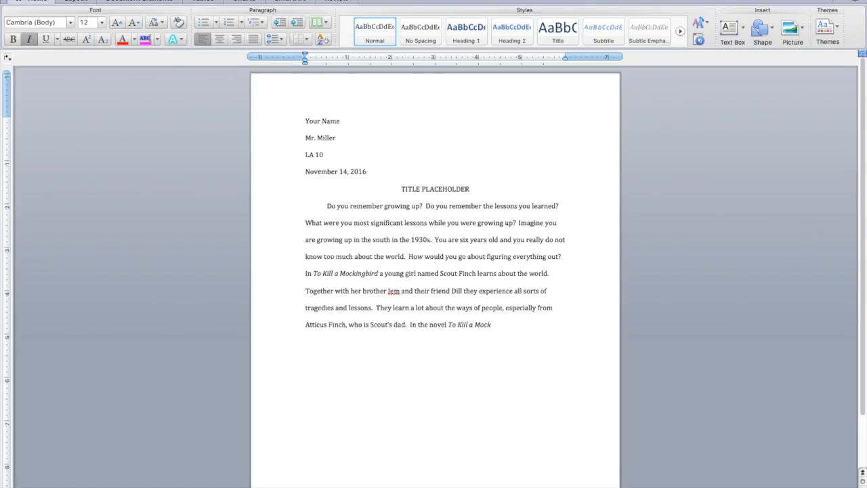
type("ingbird")
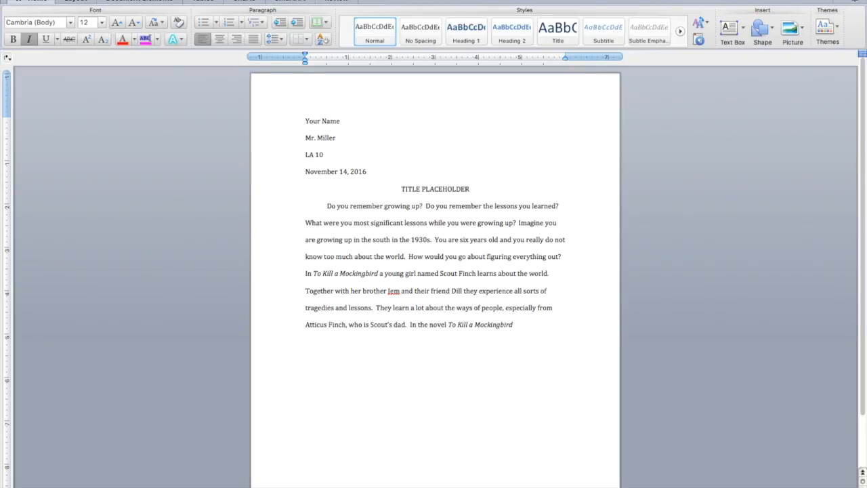
type("by Harper")
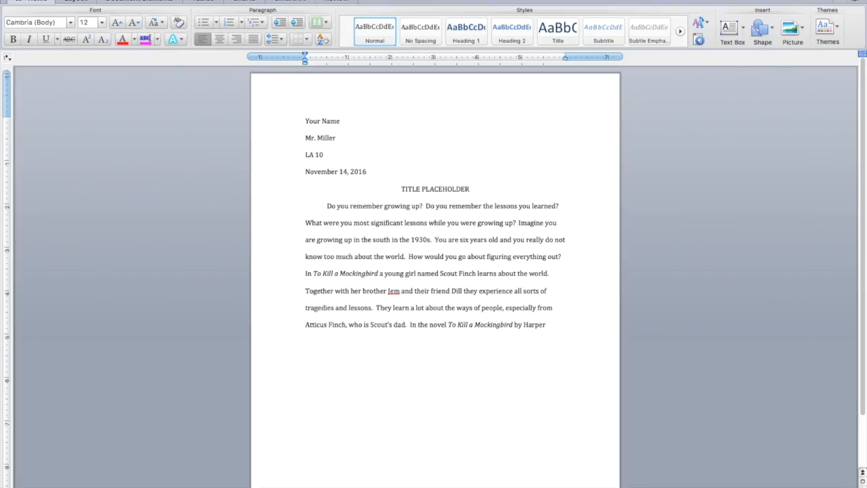
type("Lee,")
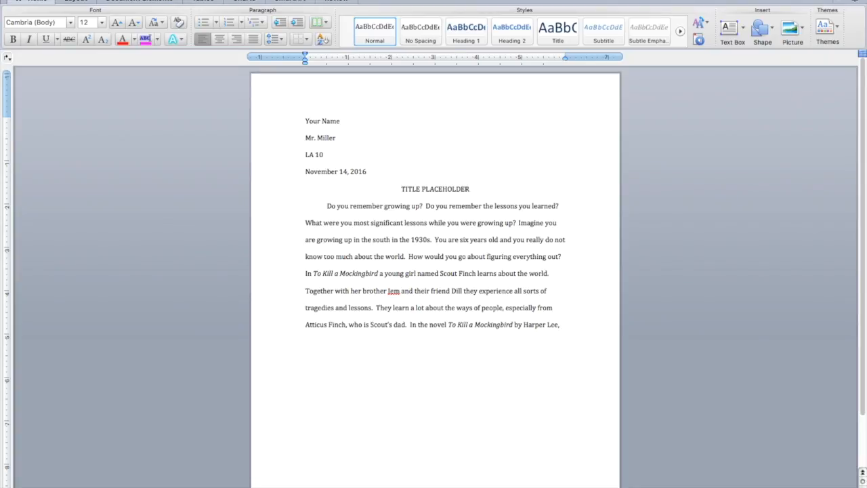
Step: Continue with Scout learning lessons such as how to treat people, correcting 'repect' to 'respect'
type("Scout")
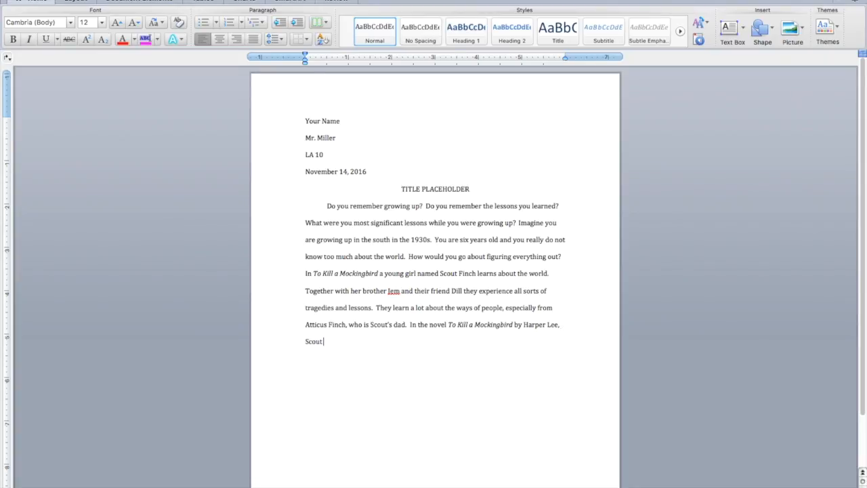
type("lean")
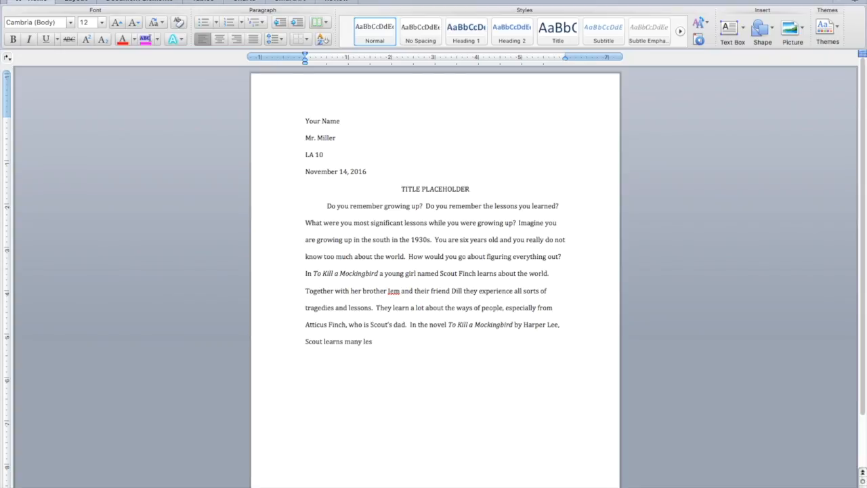
type("sons sh")
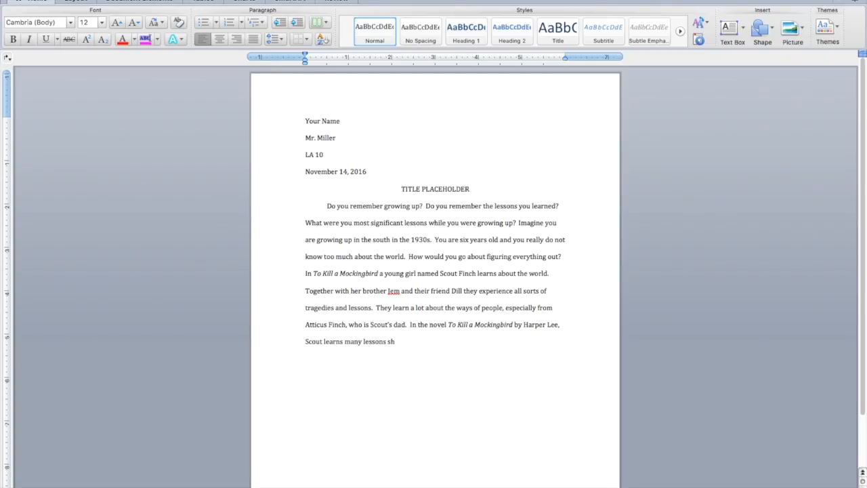
type("uch as")
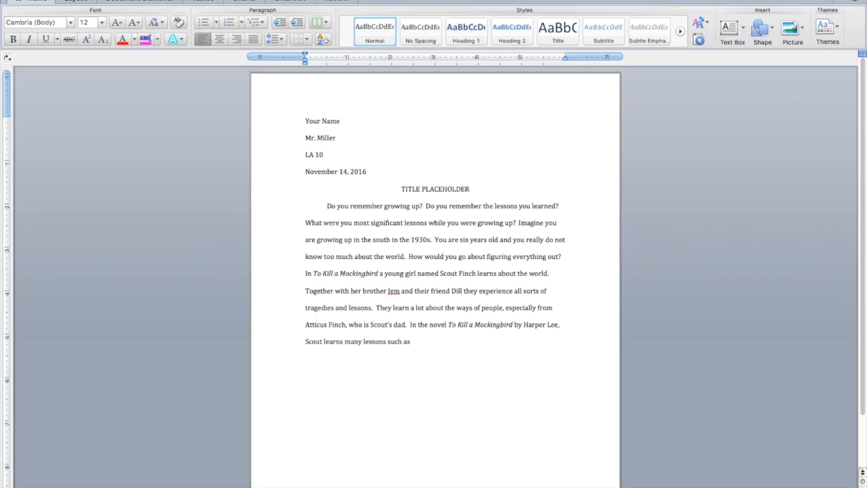
type("h")
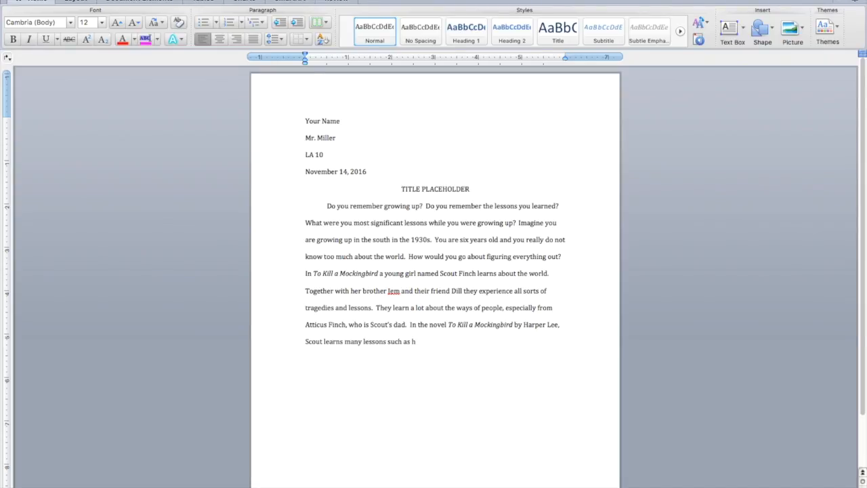
type("ow")
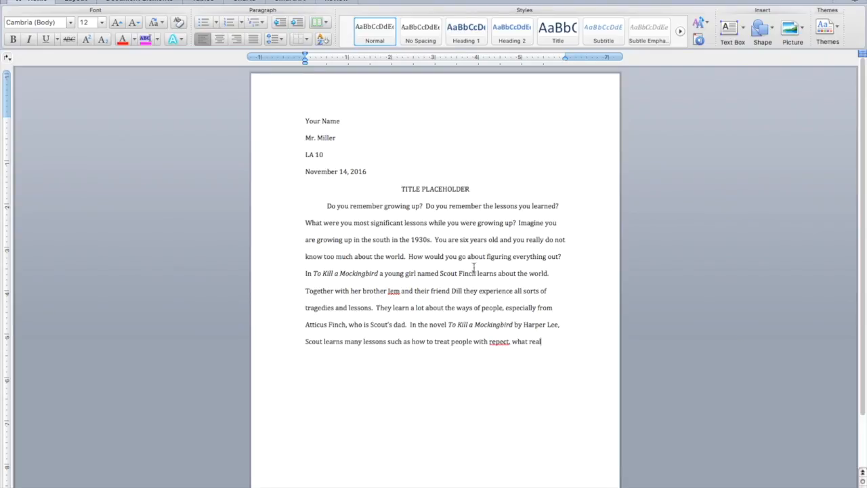
right_click(499, 341)
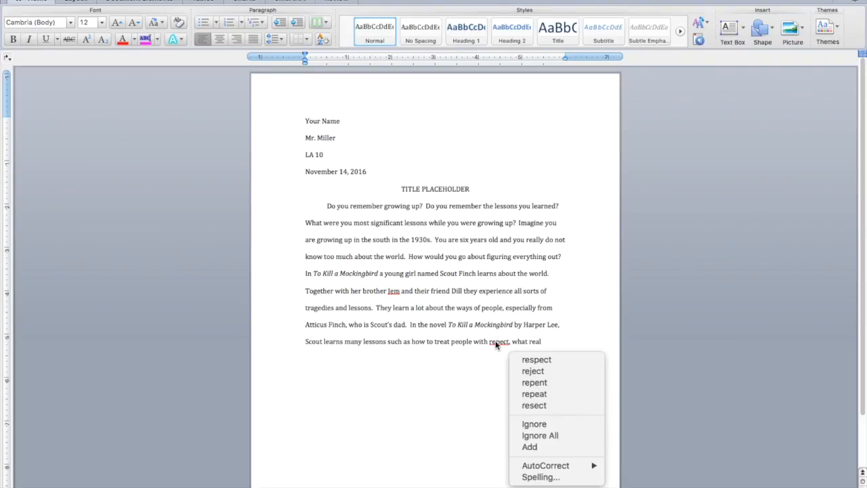
mouse_move(536, 359)
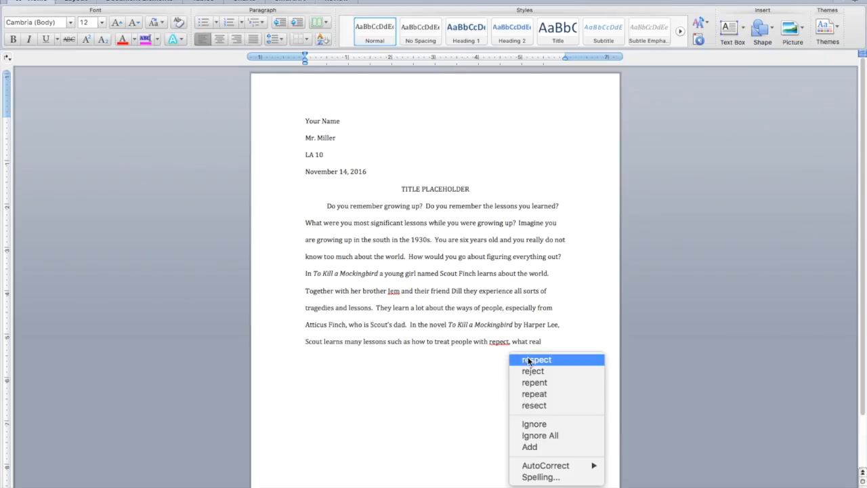
left_click(537, 359)
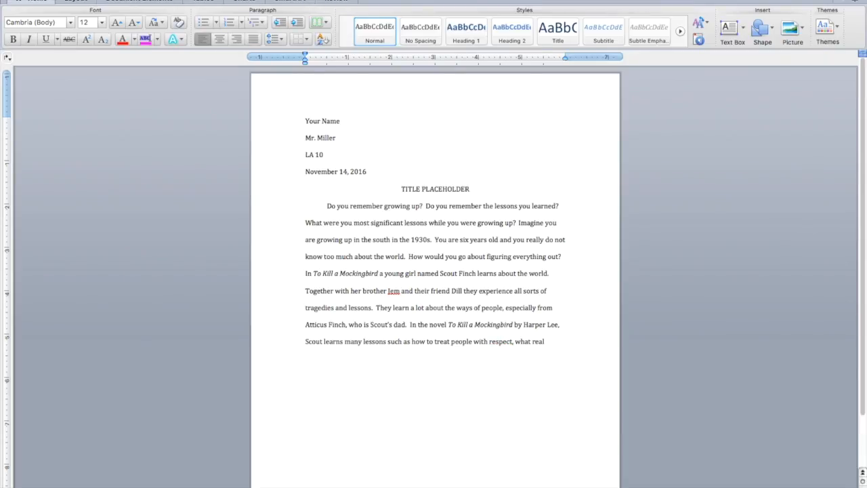
Step: Finish the lessons list: what real courage looks like, some people being racist, and never trust a mob
type("courage looks l")
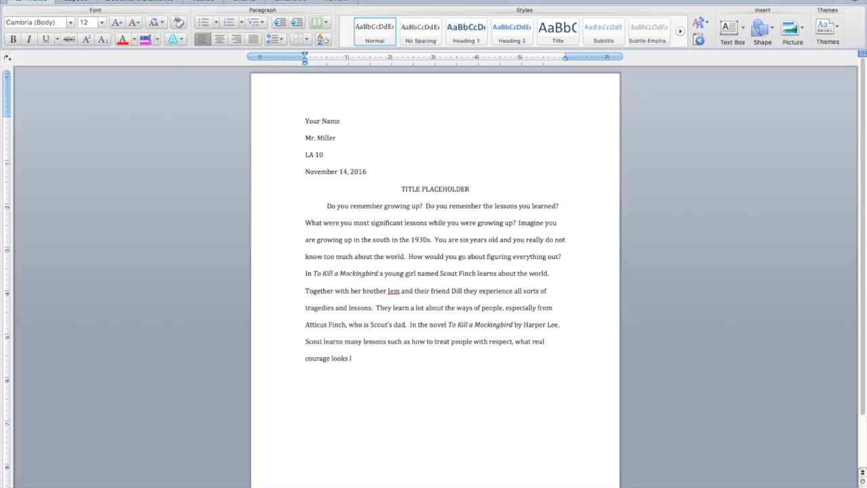
type("ike,")
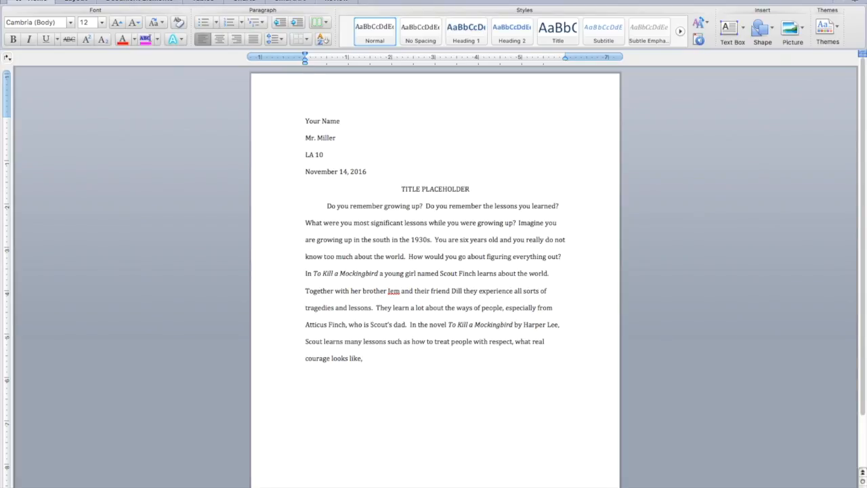
type("how some people are")
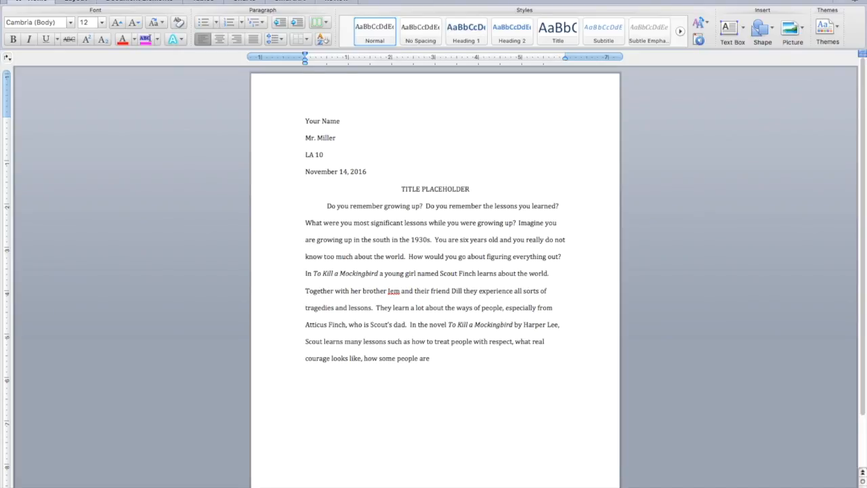
type("racist,")
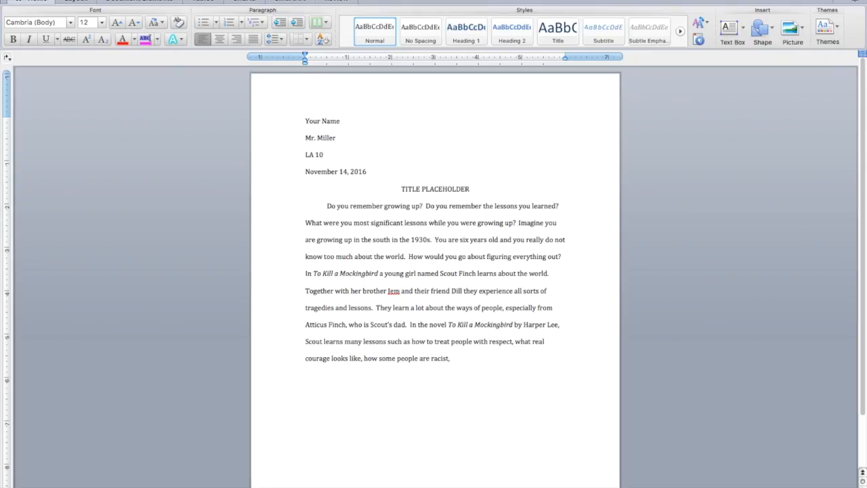
type("and")
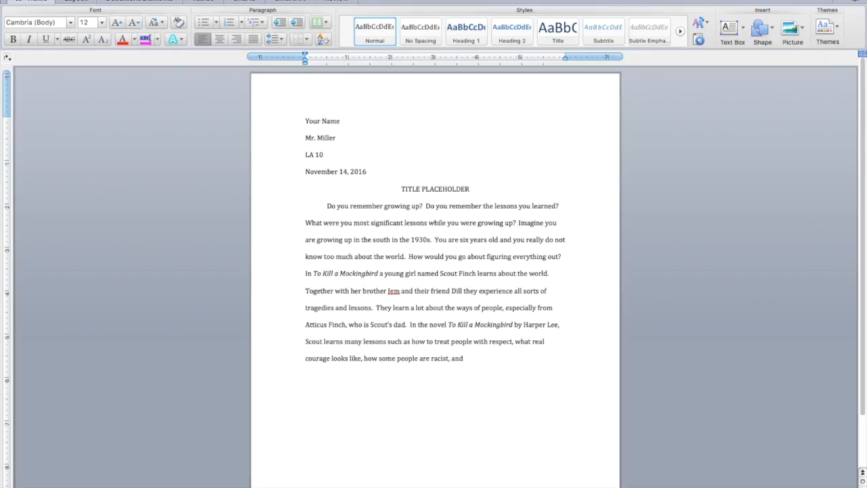
type("never trust a mo")
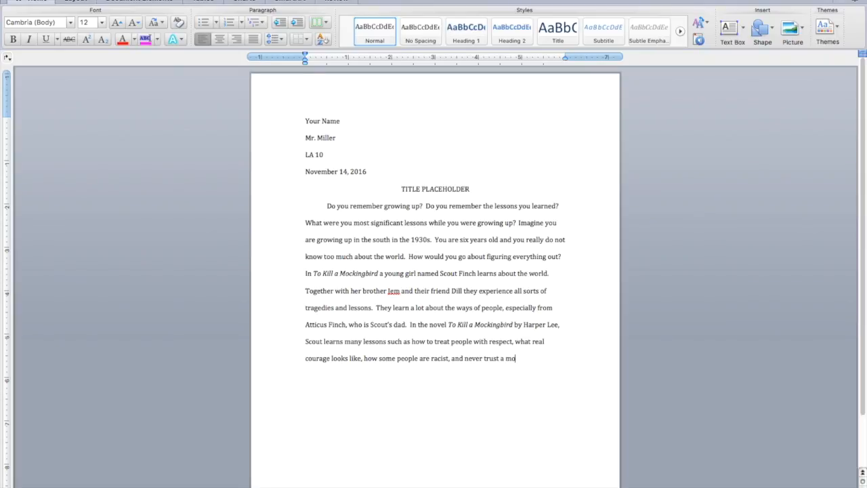
type("b.")
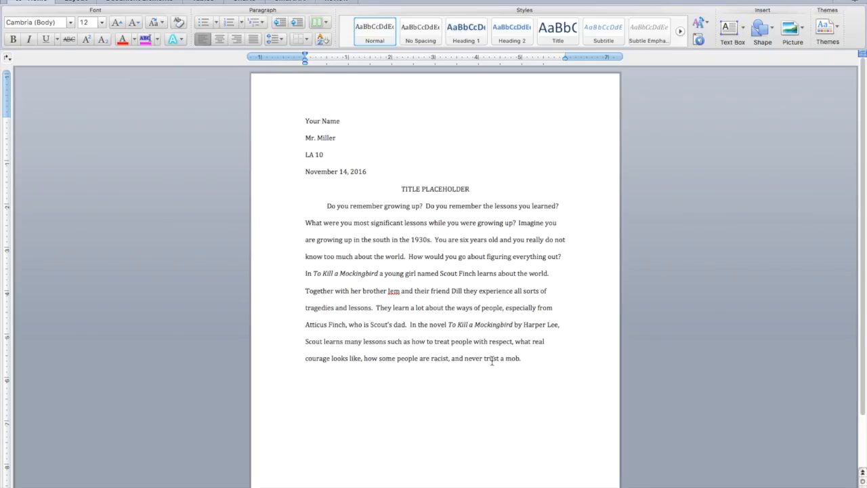
left_click(521, 358)
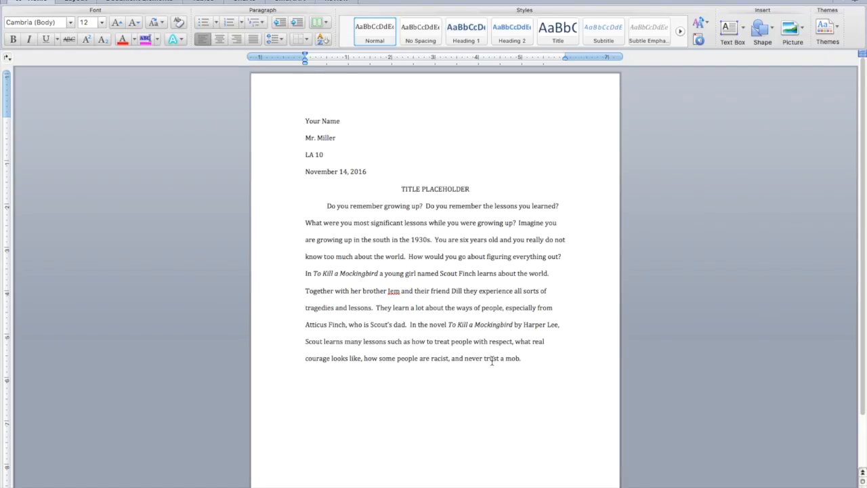
left_click(521, 358)
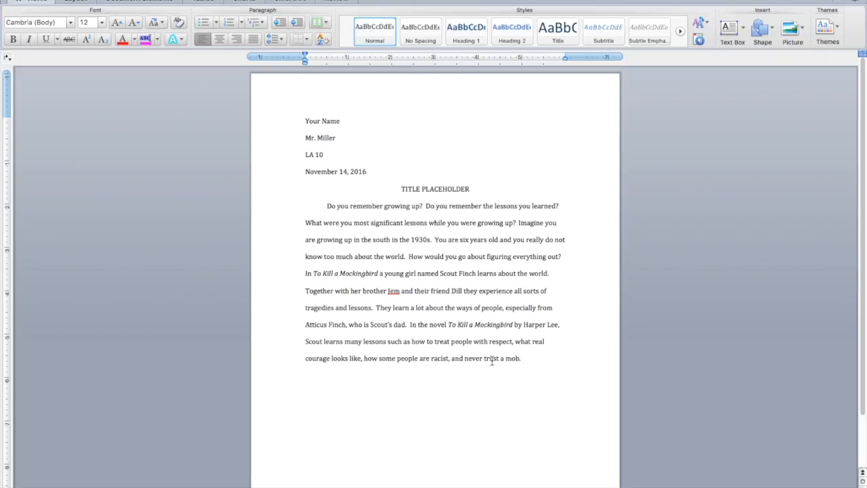
left_click(522, 358)
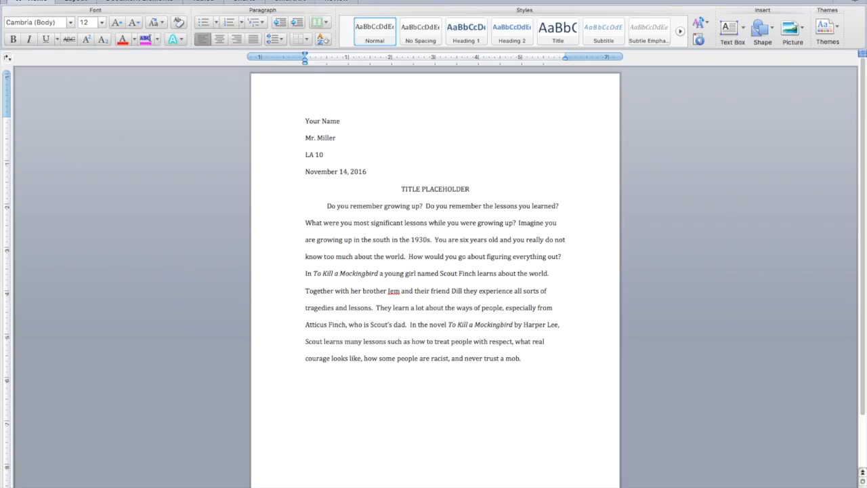
Step: Write 'To begin, Scout learns how to treat people with respect…' through inviting Walter Cunningham over for lunch
type("To begin,")
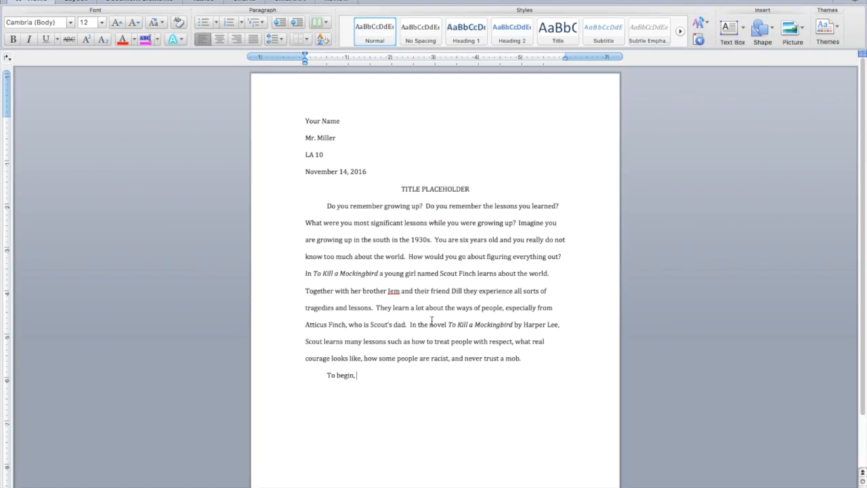
left_click_drag(410, 324, 513, 341)
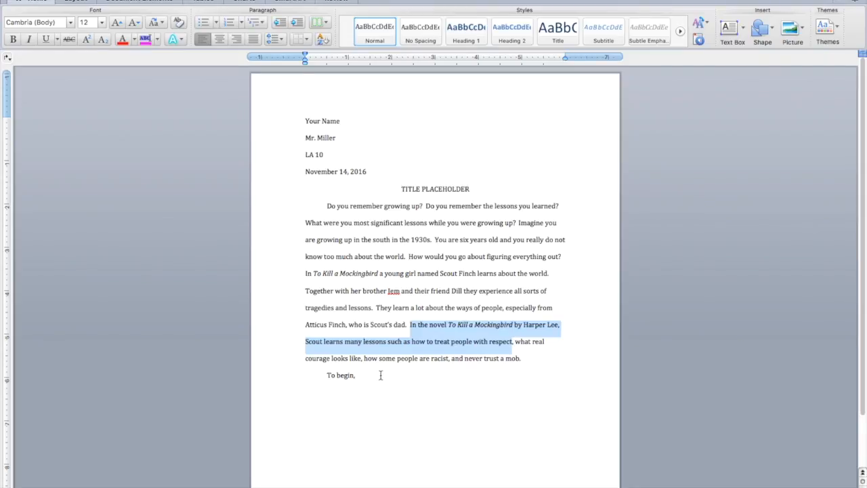
type("Scout l")
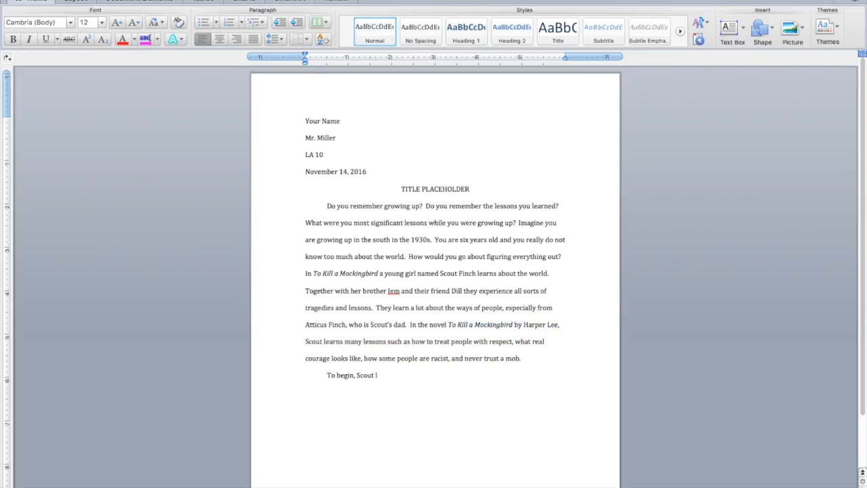
type("earns")
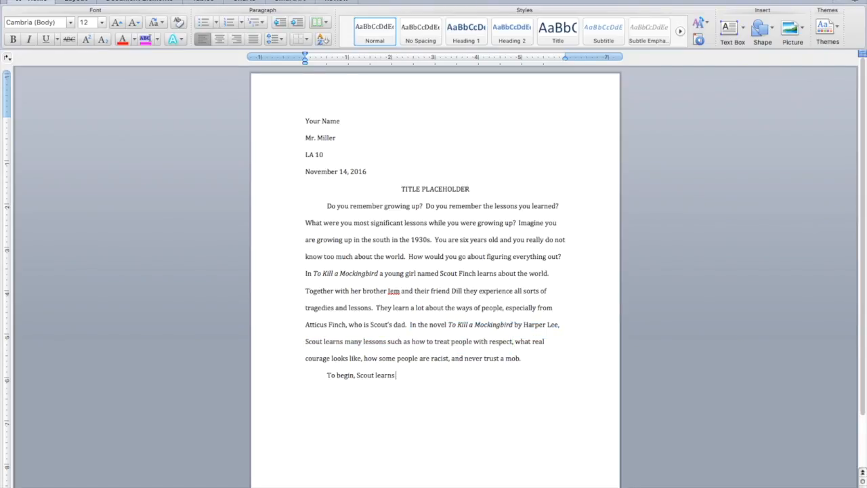
type("how to treat people with re")
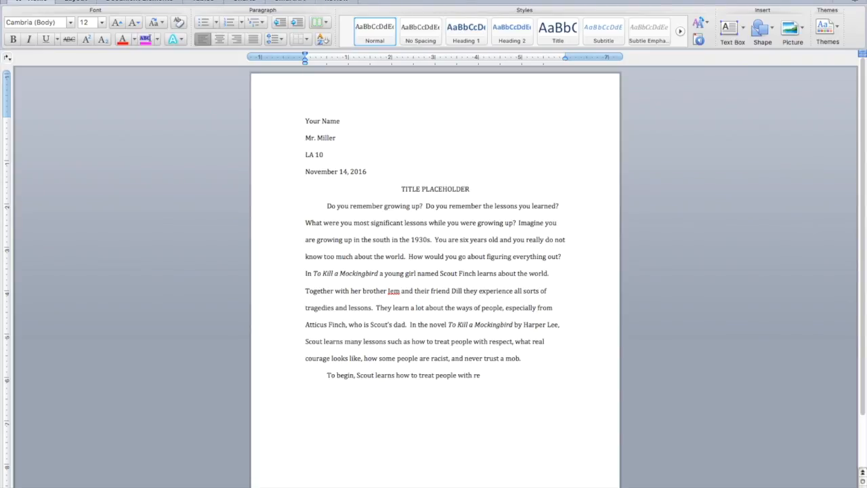
type("spect.")
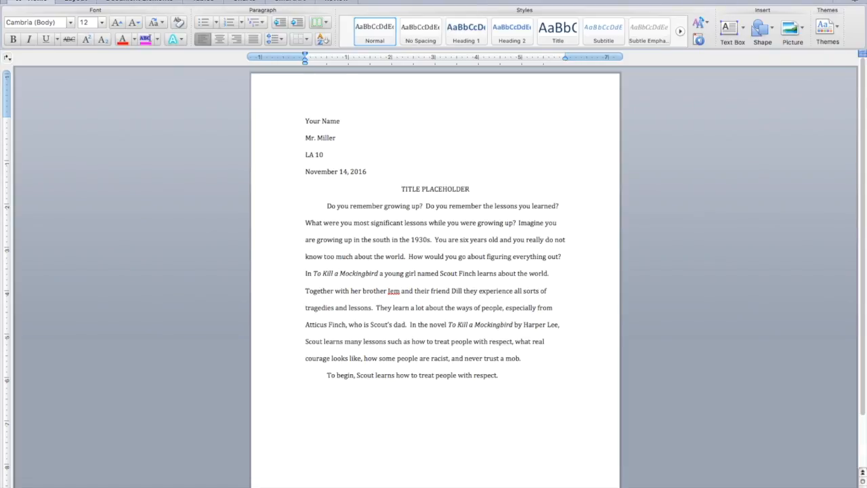
type("Th")
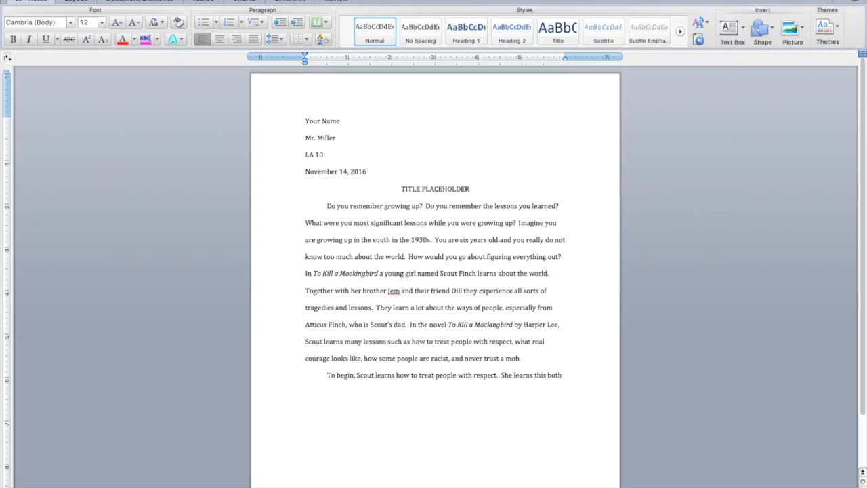
type("at school and when she invites")
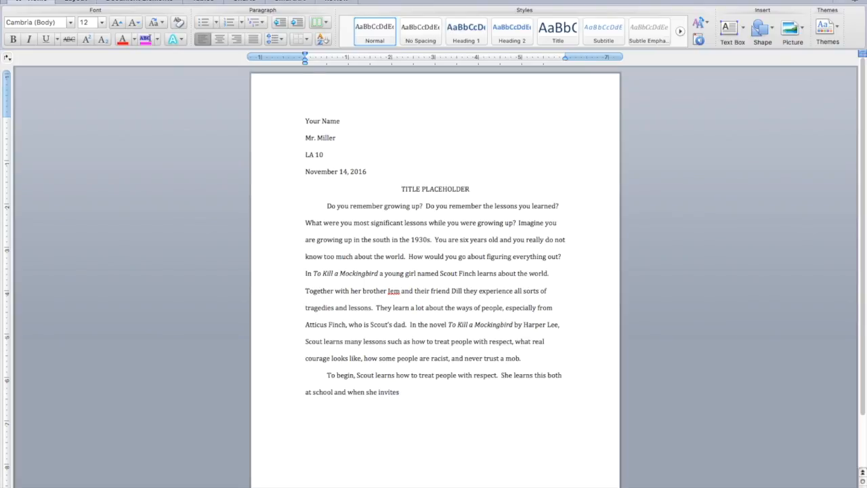
type("little Walter")
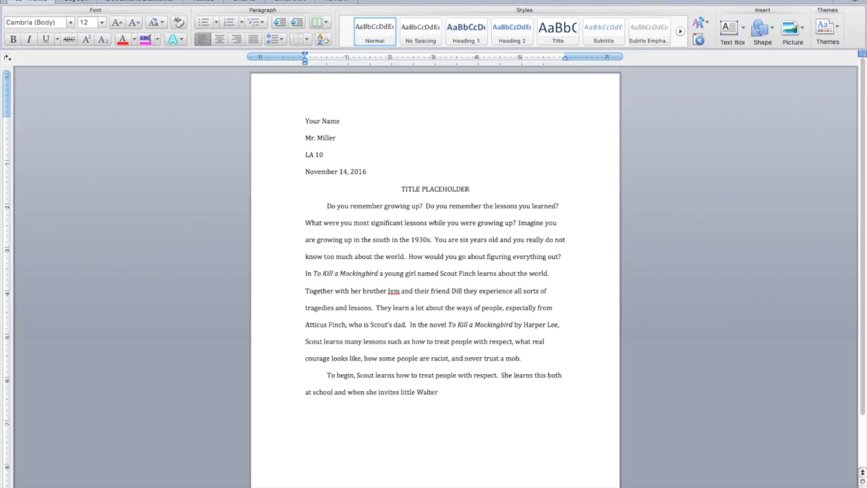
type("Cunningham over")
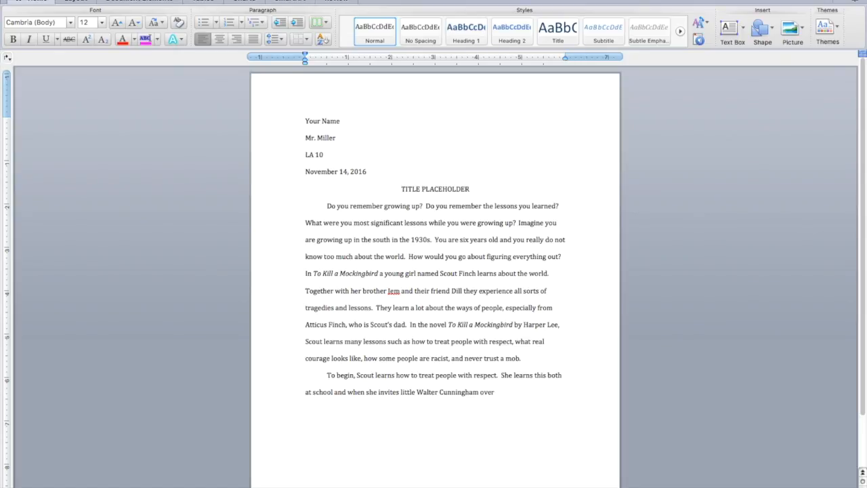
type("for lunch.")
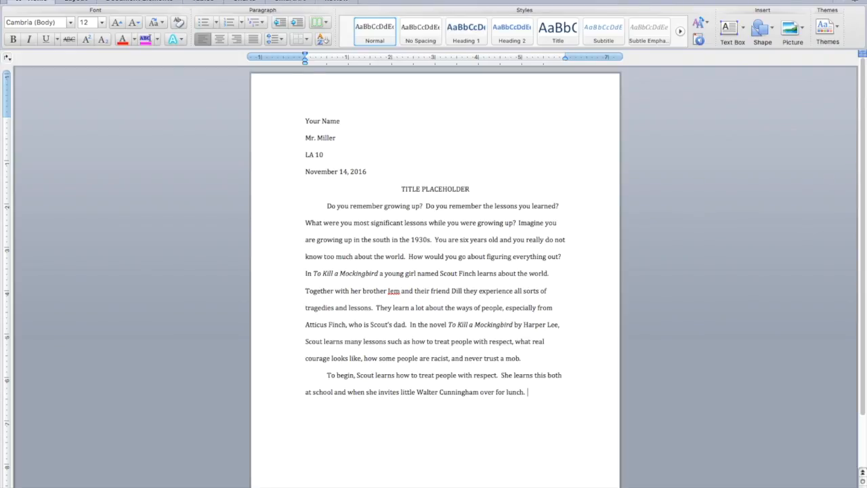
Step: Quote Atticus telling Scout you never understand a person until you walk in their shoes
type("In this story")
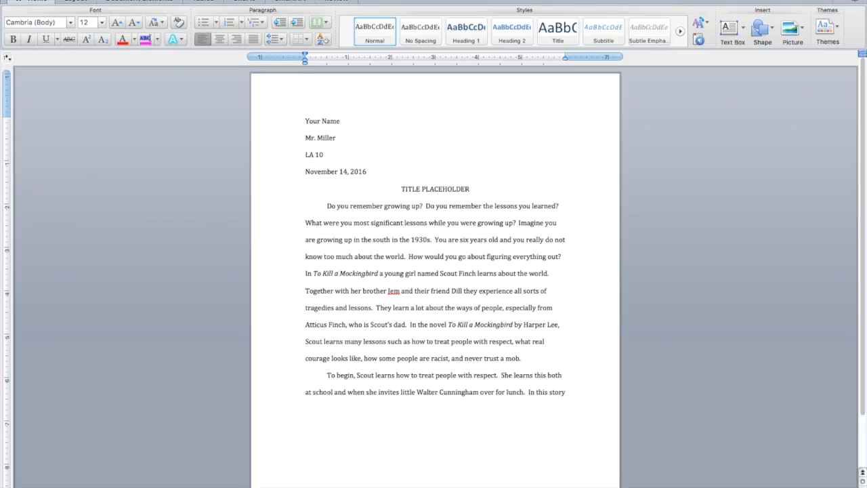
type("Atticus says to")
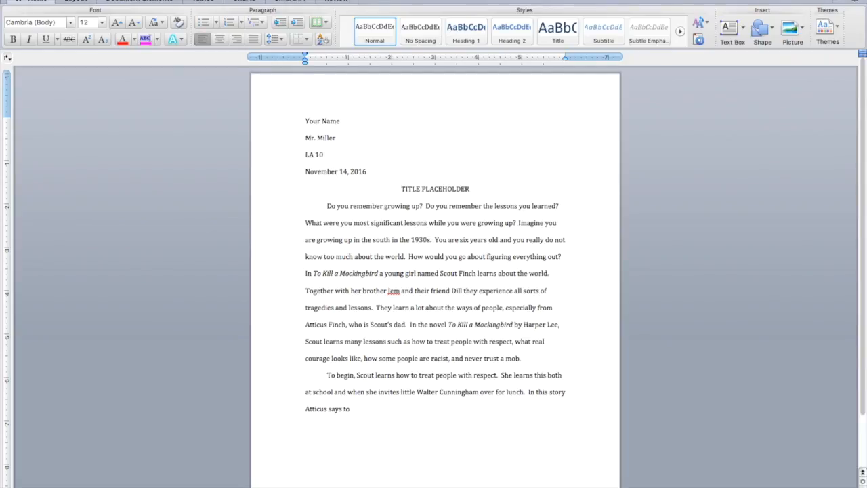
type("Scout, \"")
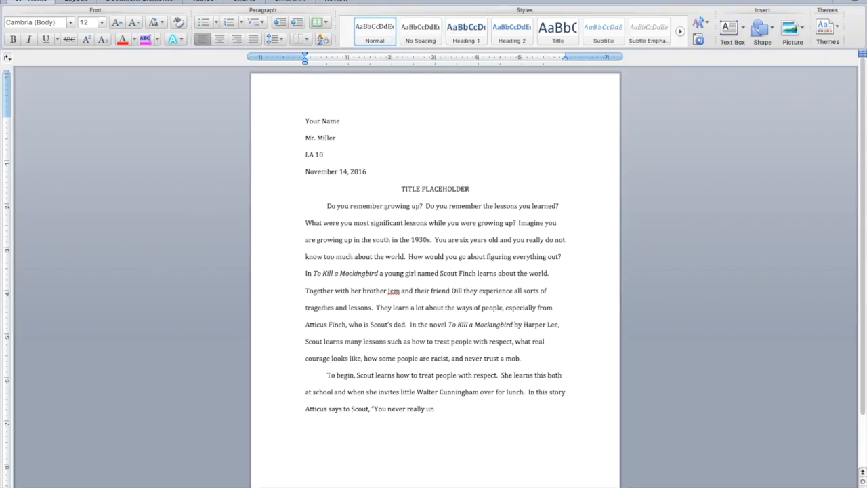
type("derstand a person")
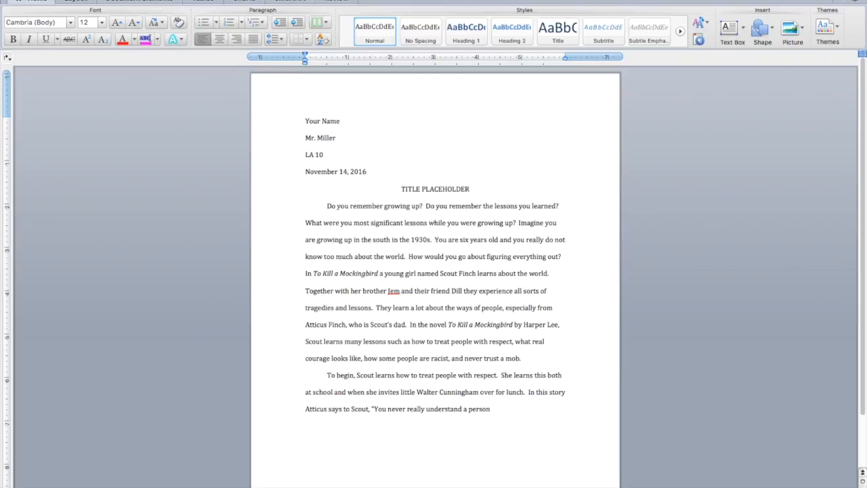
type("until you walk in their")
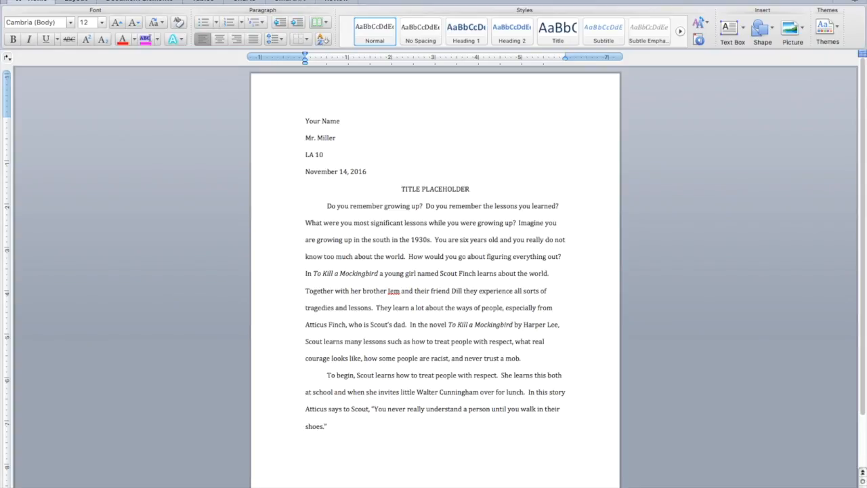
Step: Explain that everybody sees the world differently, so respect their interpretation of events
type("T")
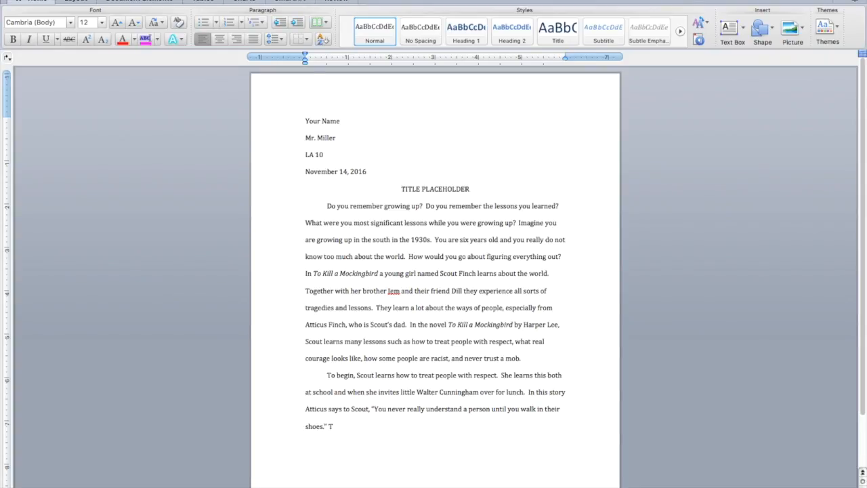
type("his means that e")
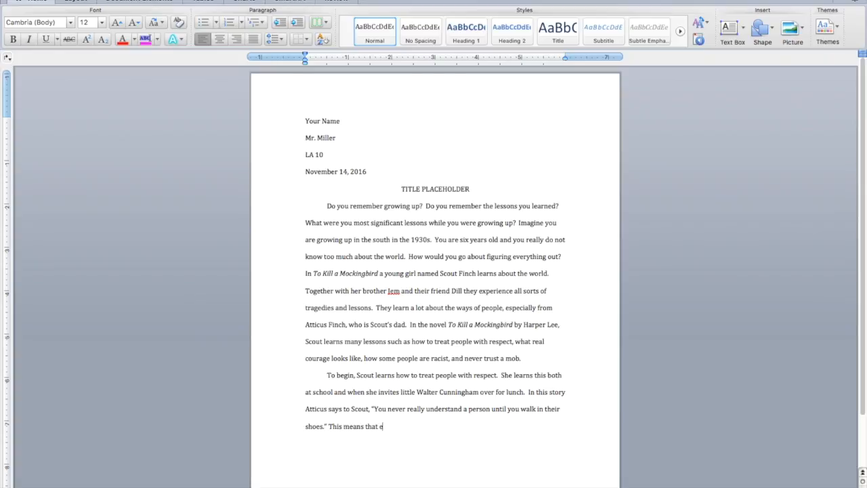
type("verybody sees")
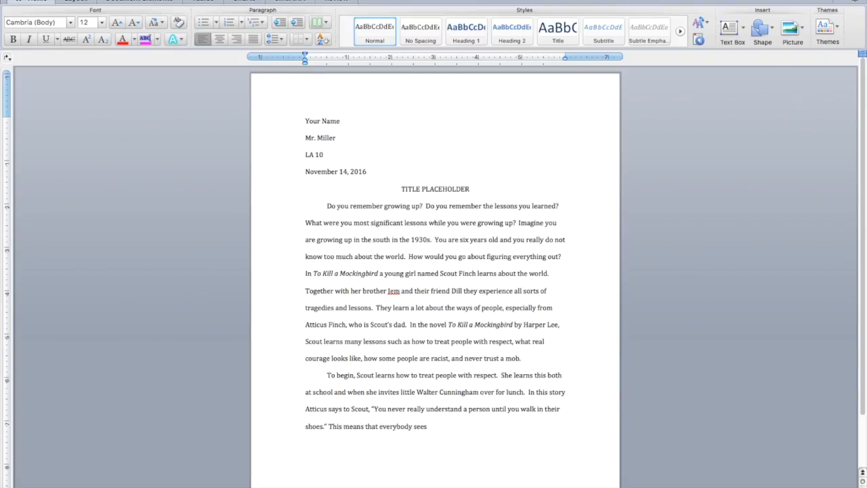
type("the world in")
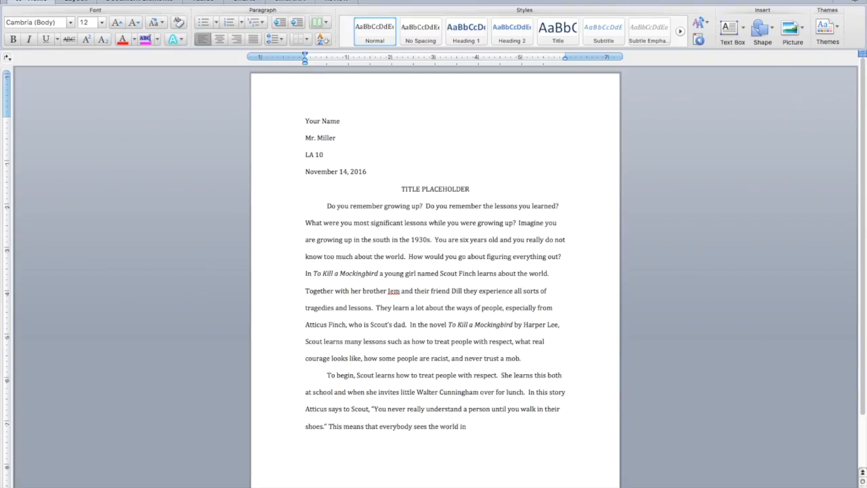
type("a different way, but that you")
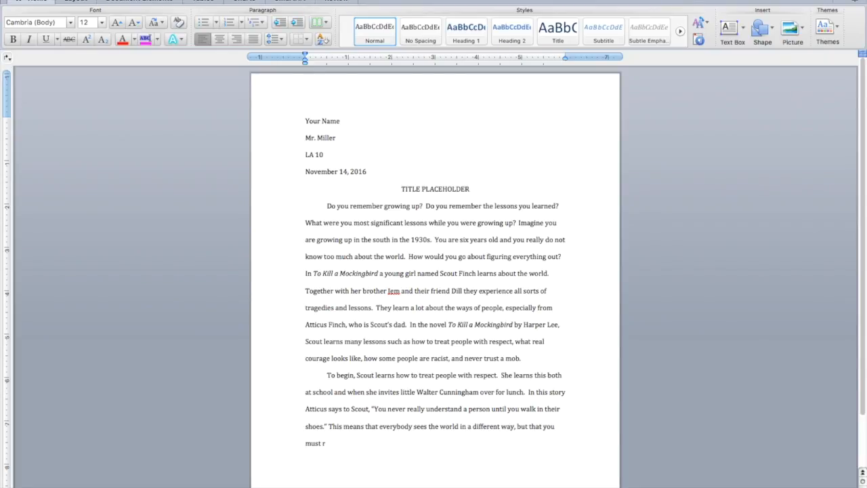
type("espect their interpretation of")
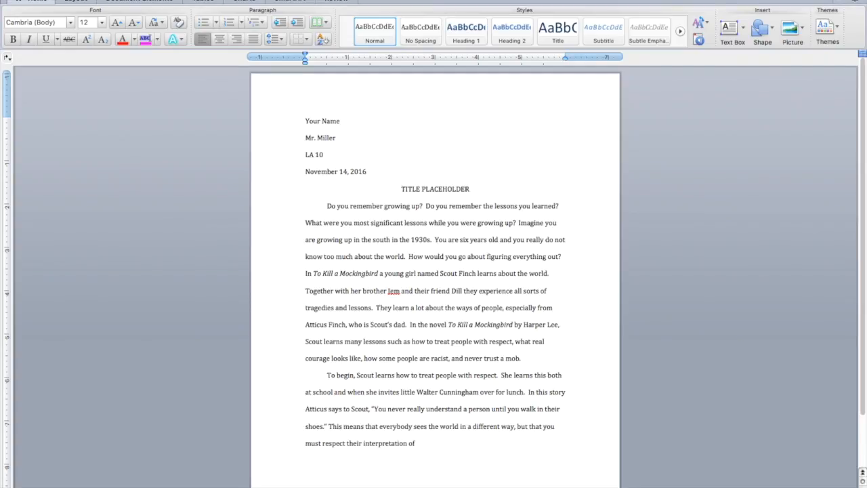
type("even")
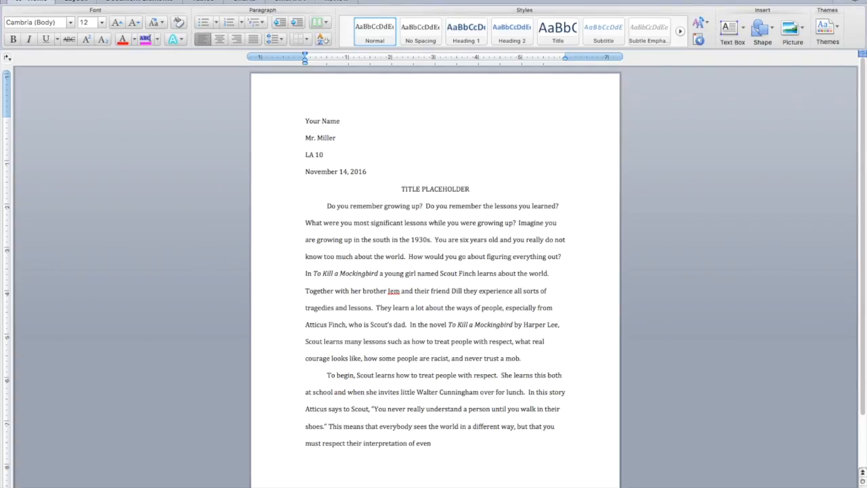
type("events.  Many people")
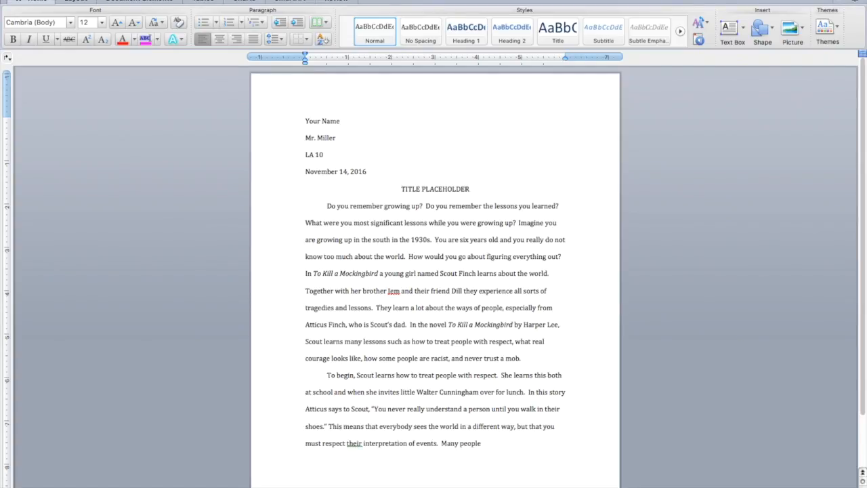
Step: Add that many people struggle with things and you never really know what they're dealing with
type("sturg")
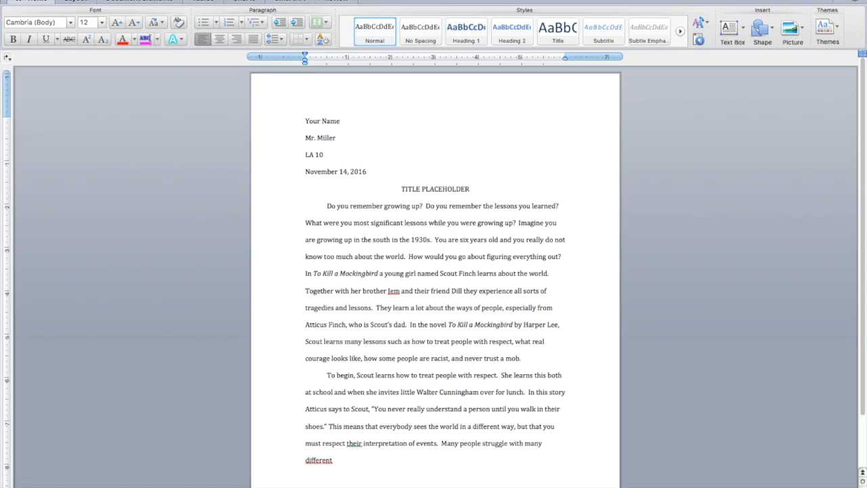
type("things, and you never r")
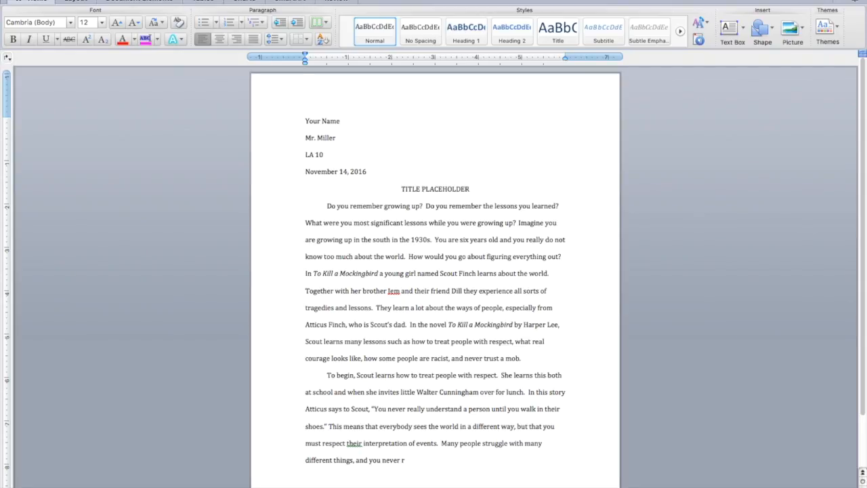
type("eally know what")
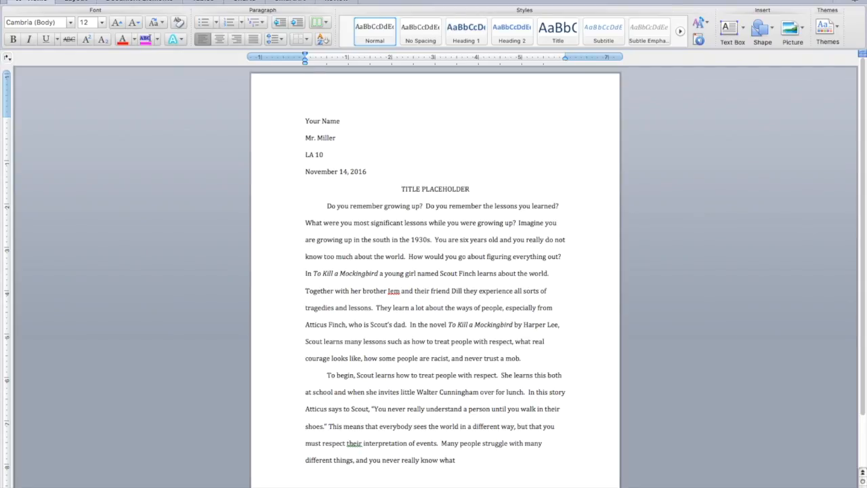
type("they're")
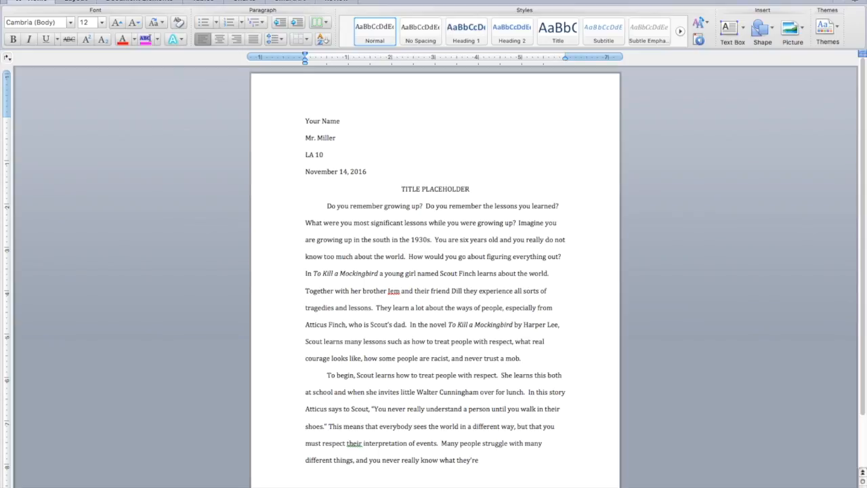
type("dealing with.")
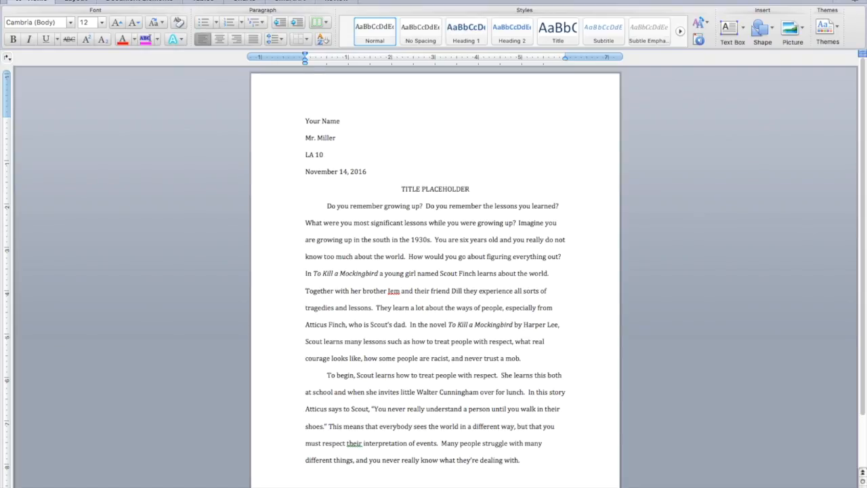
Step: Connect the advice to when a friend has a bad day or you disagree about something
type("In my own")
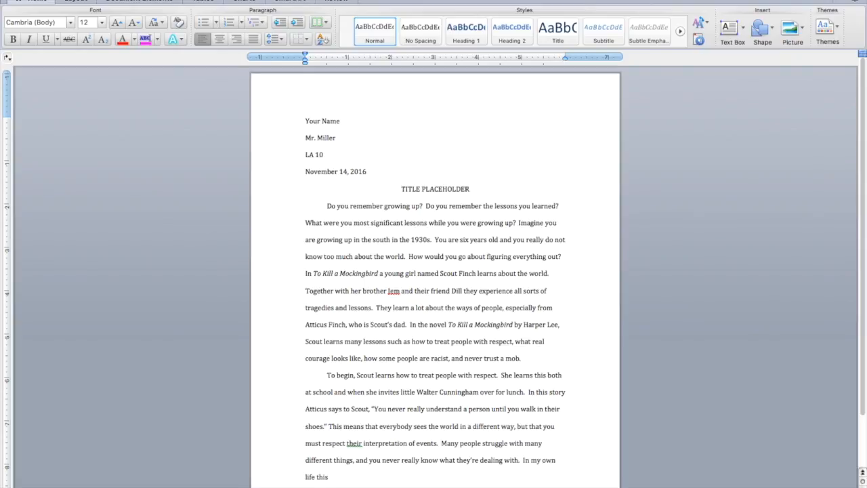
type("advice could be useful wh")
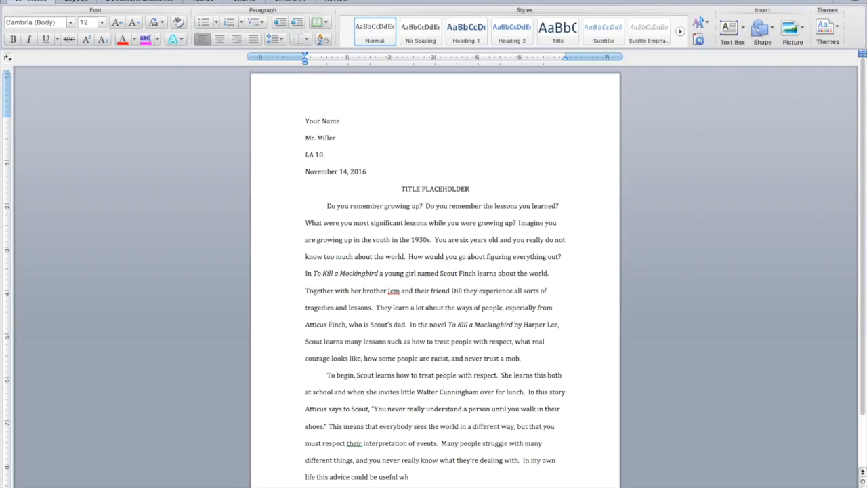
type("en")
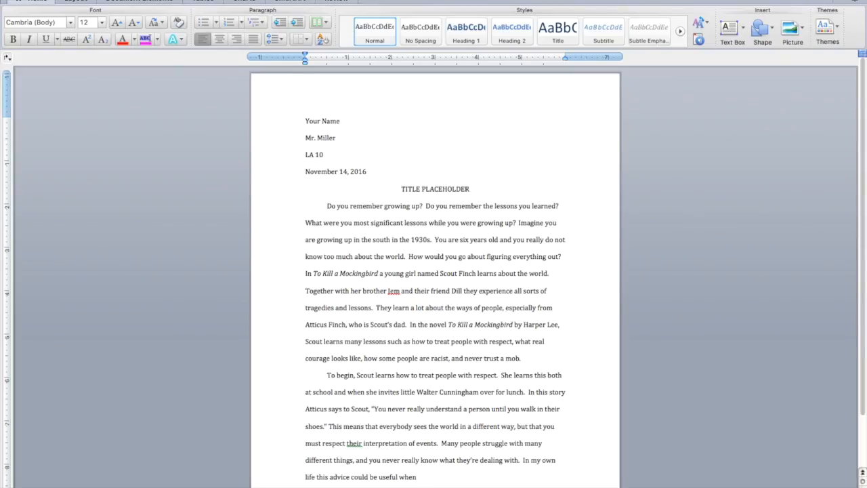
type("my friends are having a ba")
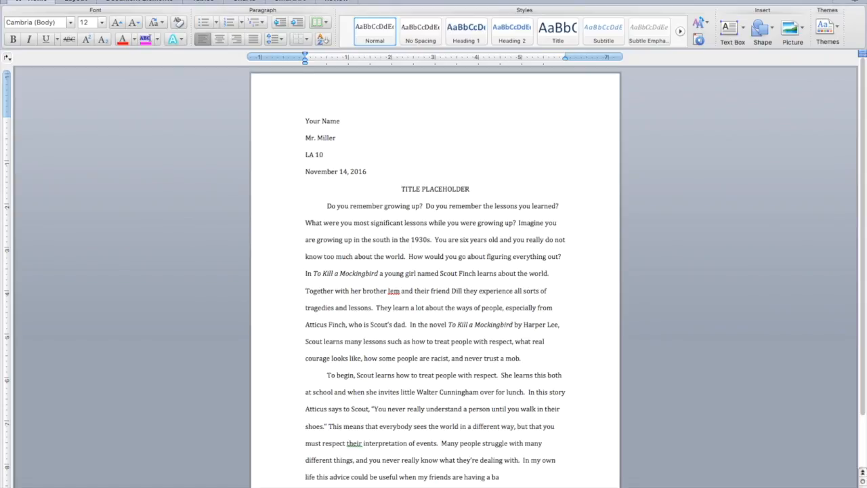
type("d d")
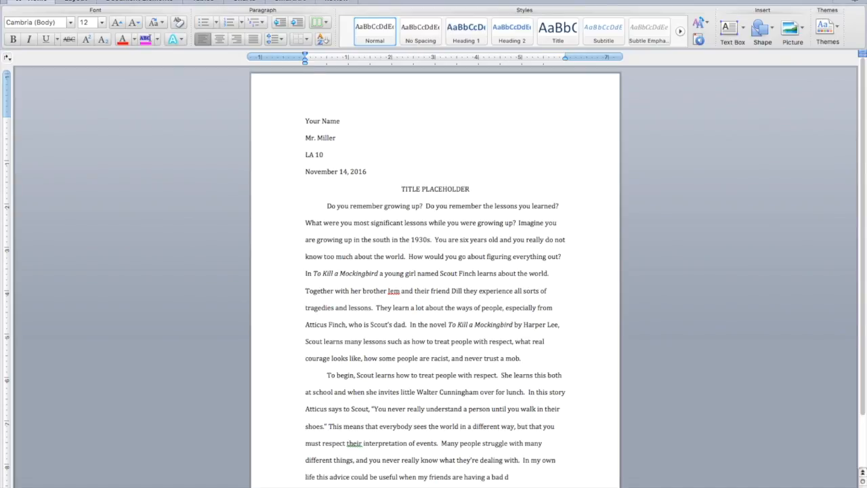
type("ay or when we dis")
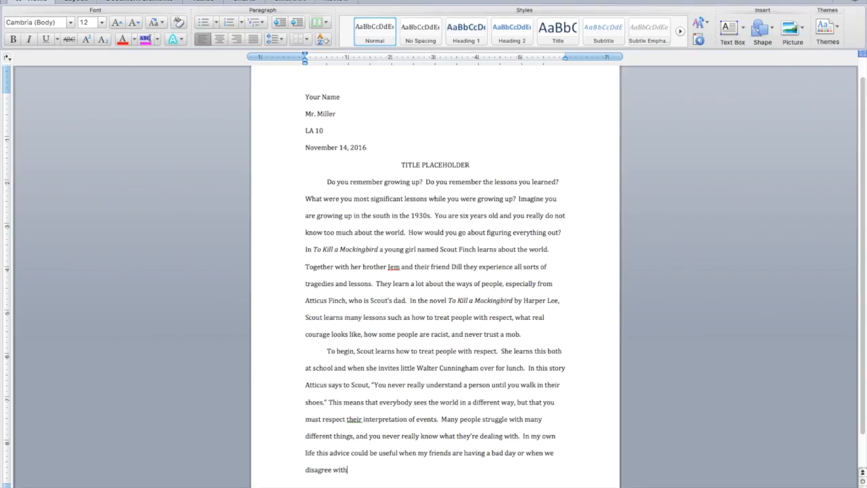
type("about something.  It's")
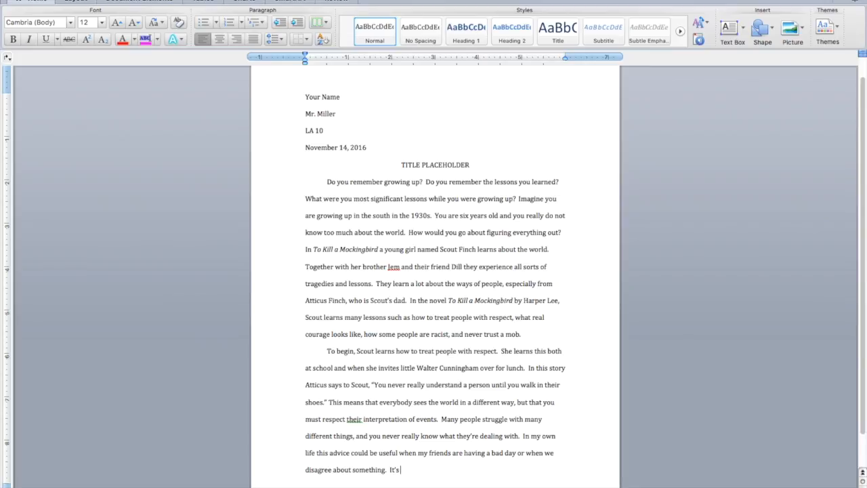
Step: Close with remembering that people bring their own thoughts to every issue, and start a new paragraph
type("good to remember that people bring their own")
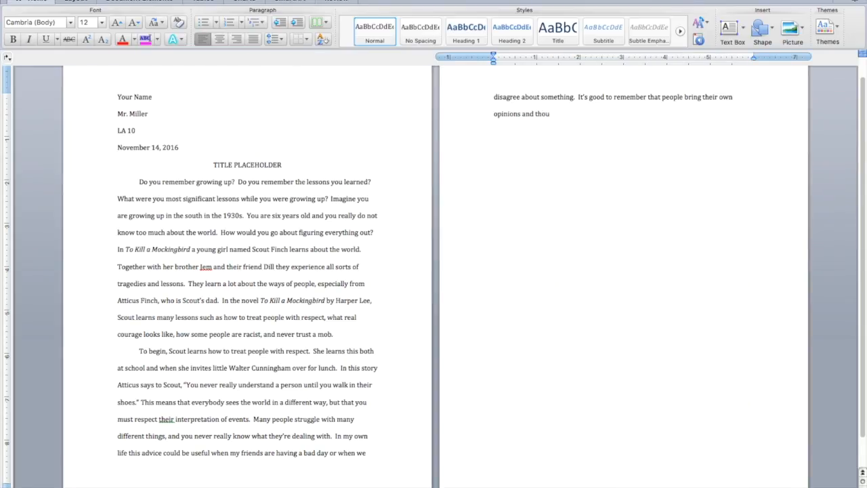
type("ghts to")
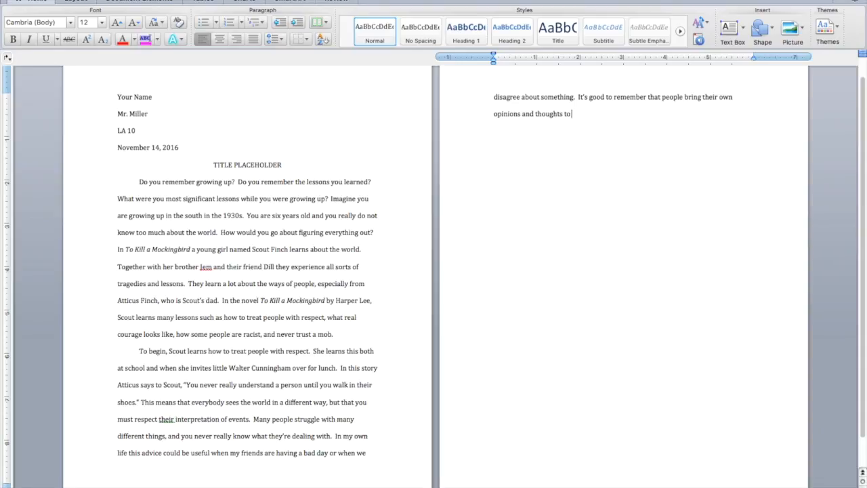
type("every")
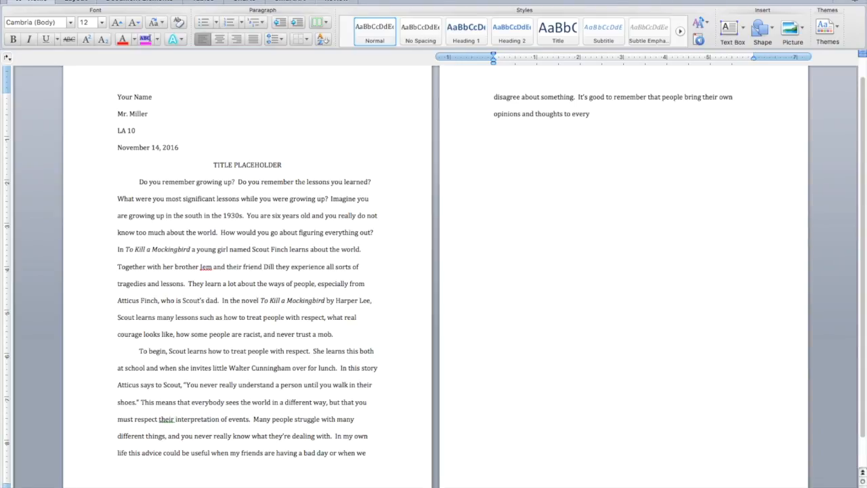
type("issue.")
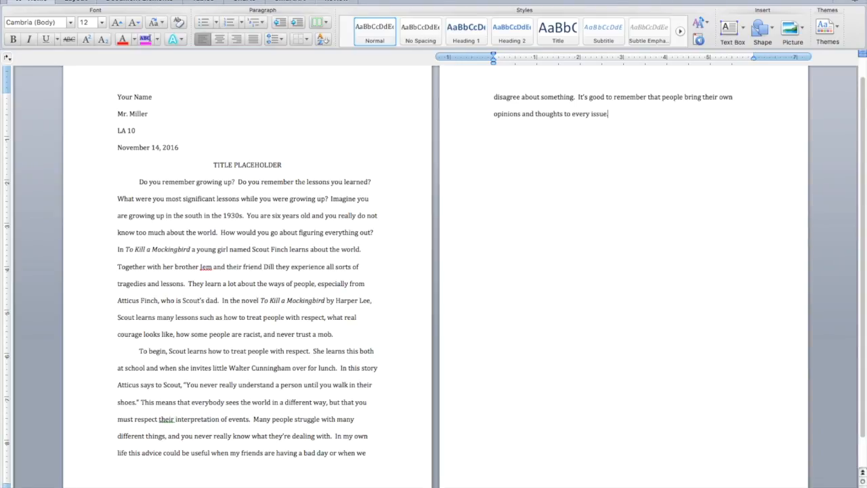
key("enter")
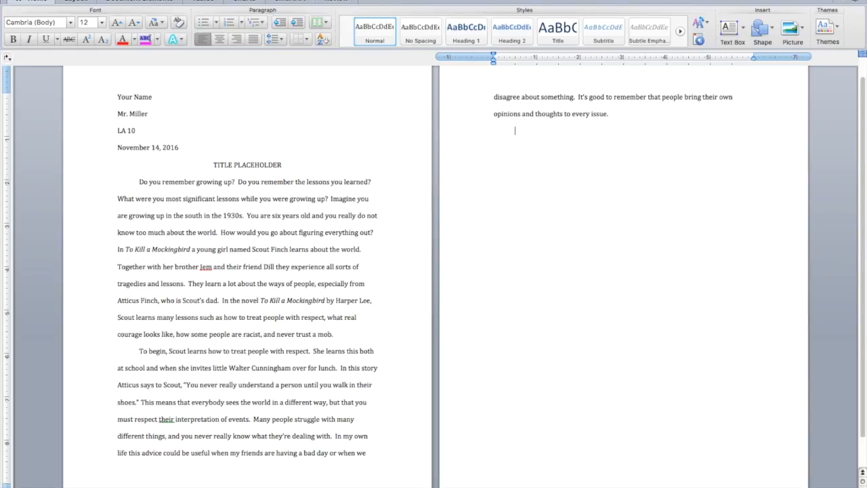
Step: Type 'Next, Scout learns what real courage looks like.' to begin the second body paragraph
type("Next")
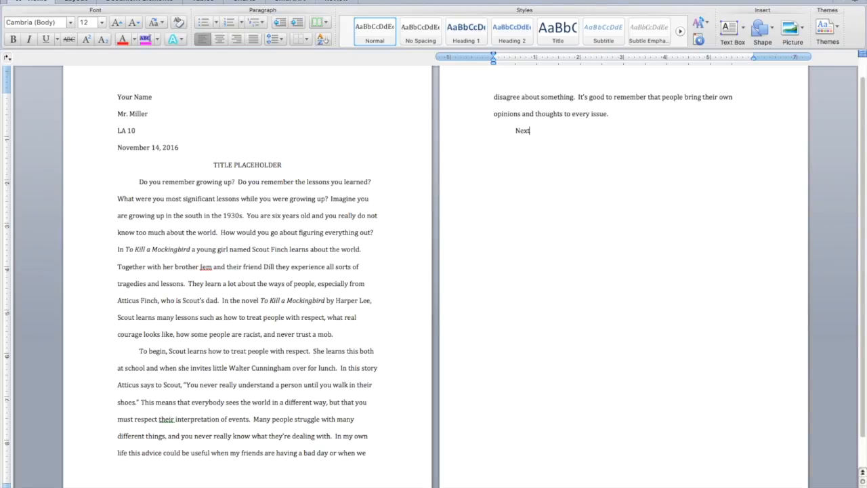
type(", Scout")
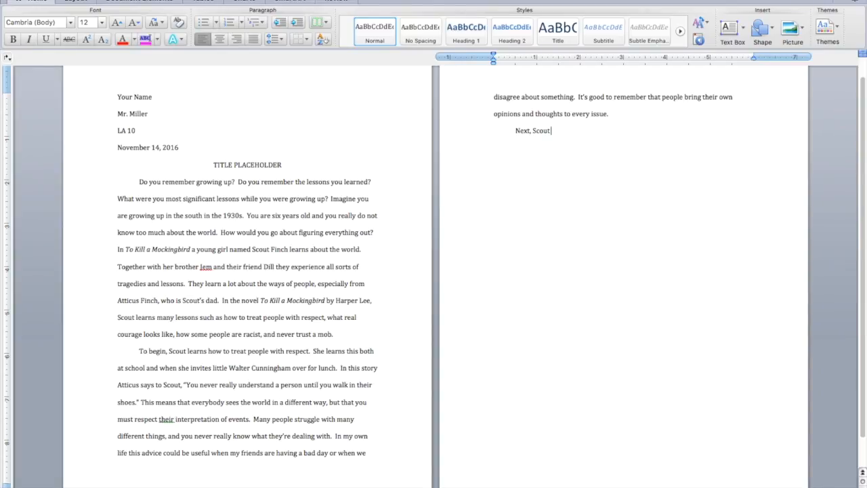
type("learns what real")
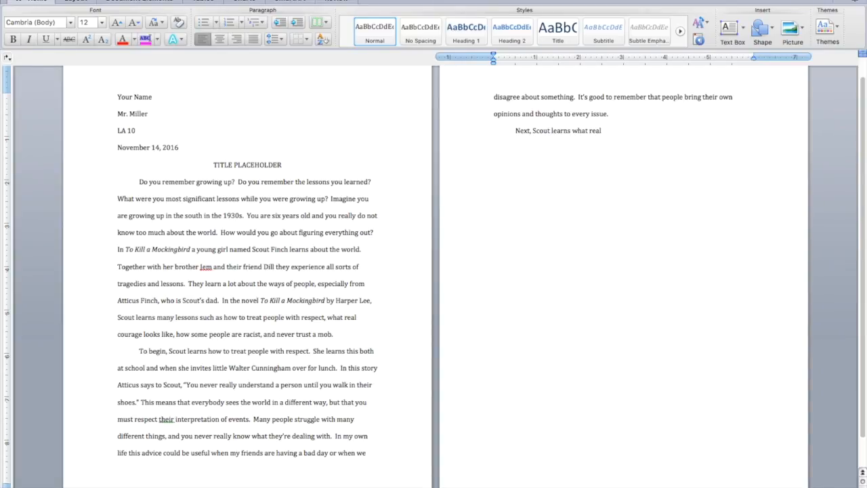
type("courage looks li")
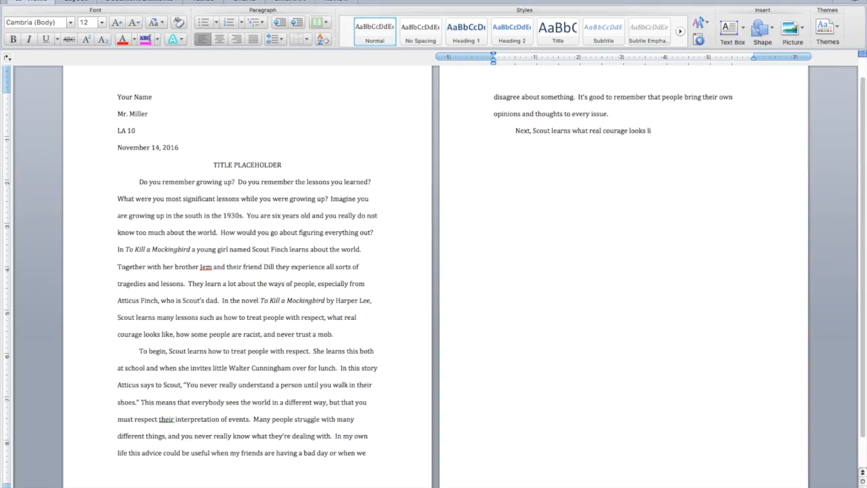
type("ke.")
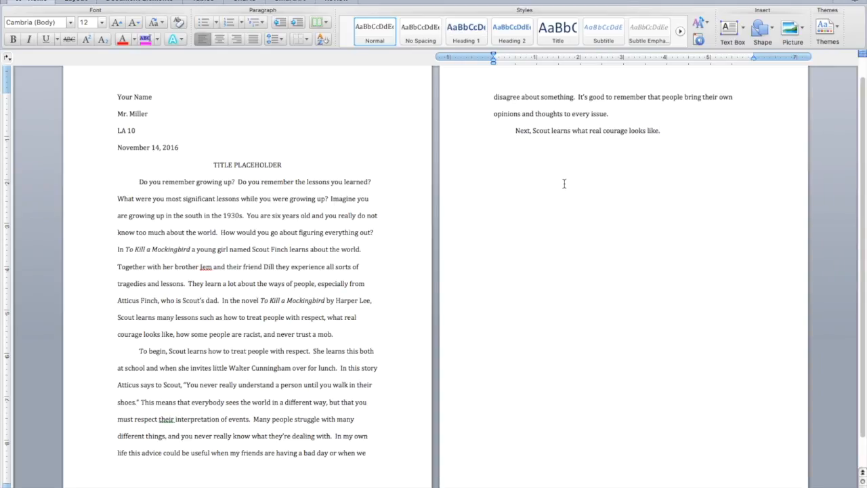